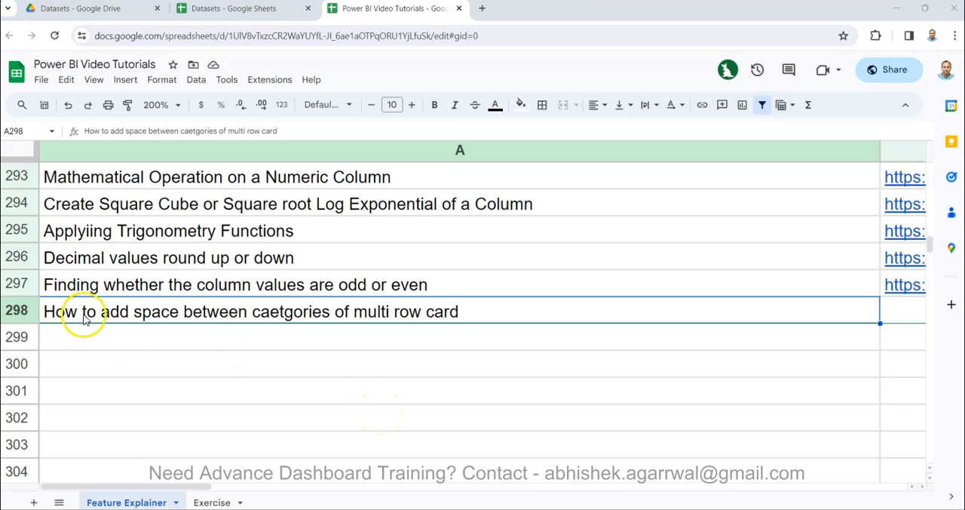
{"action": "mouse_move", "coordinate": [238, 315]}
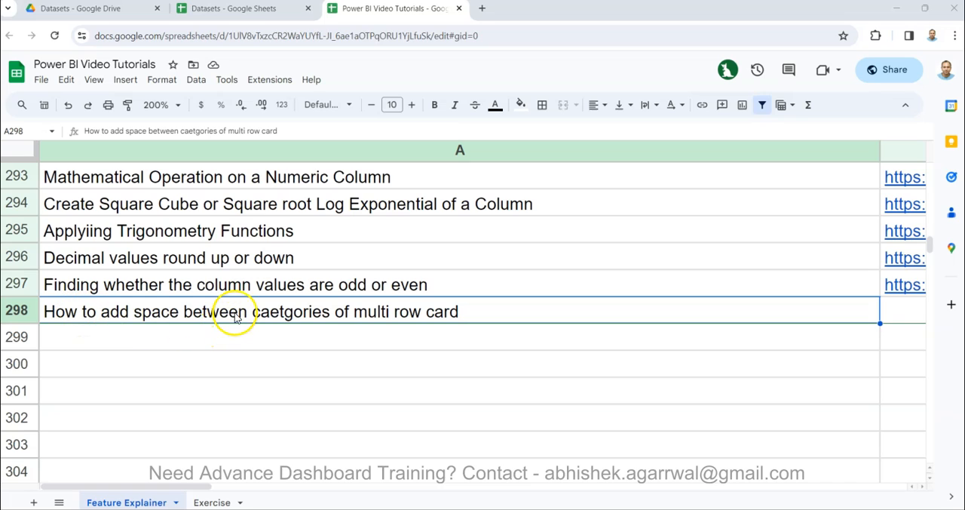
{"action": "mouse_move", "coordinate": [386, 315]}
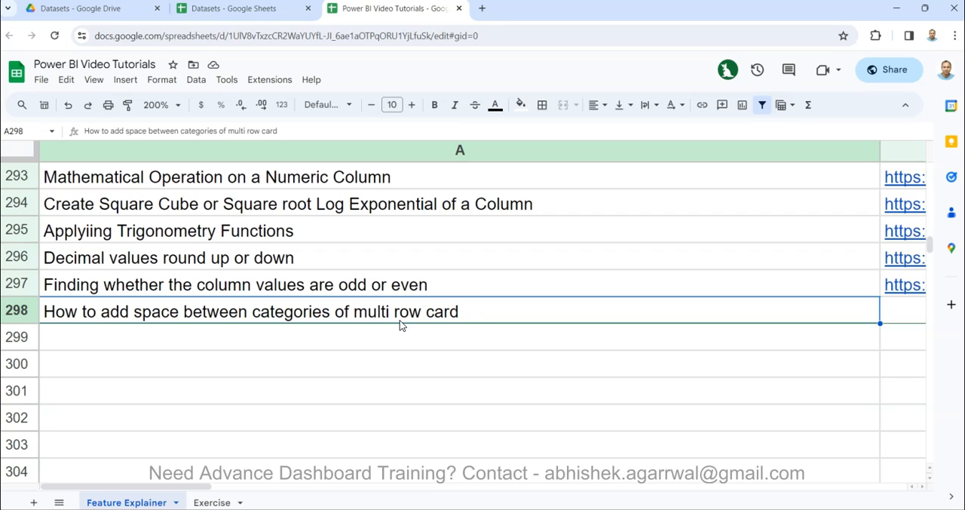
{"action": "mouse_move", "coordinate": [531, 360]}
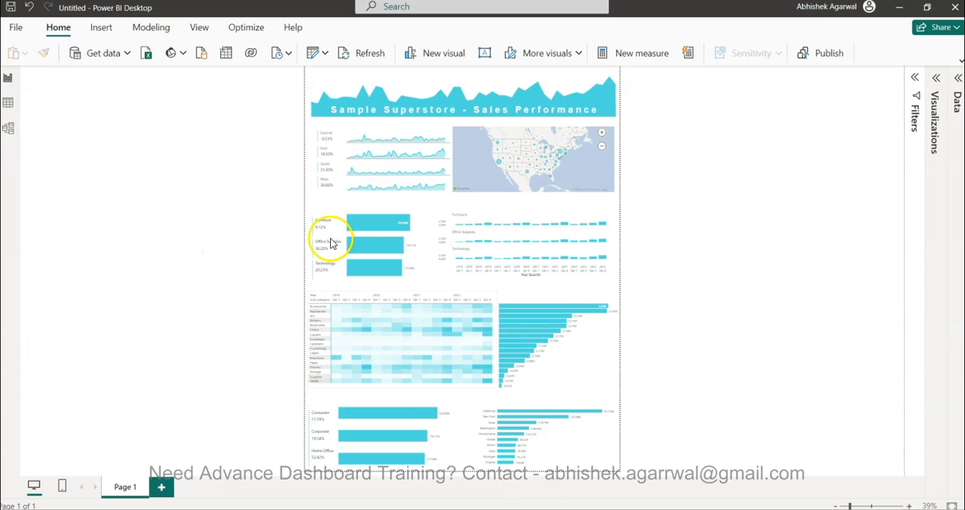
{"action": "mouse_move", "coordinate": [770, 239]}
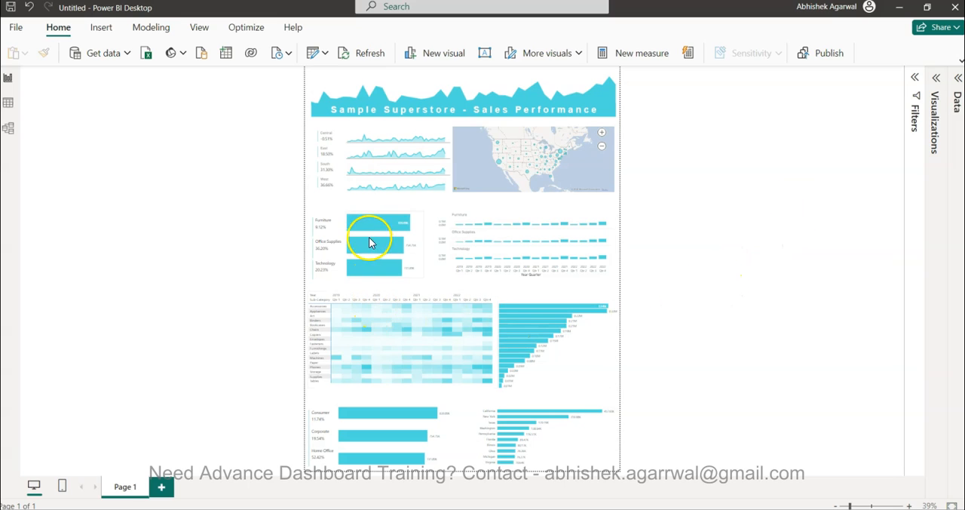
{"action": "mouse_move", "coordinate": [579, 420]}
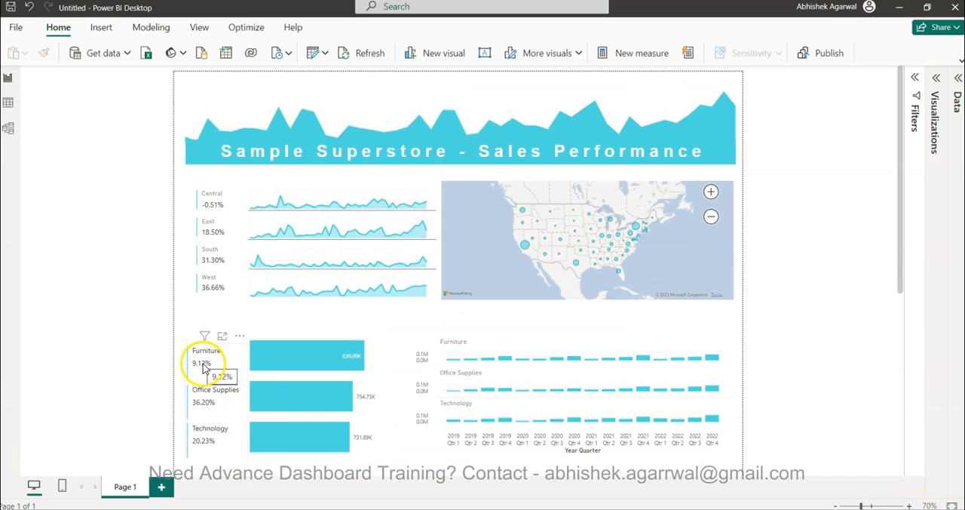
{"action": "mouse_move", "coordinate": [932, 285]}
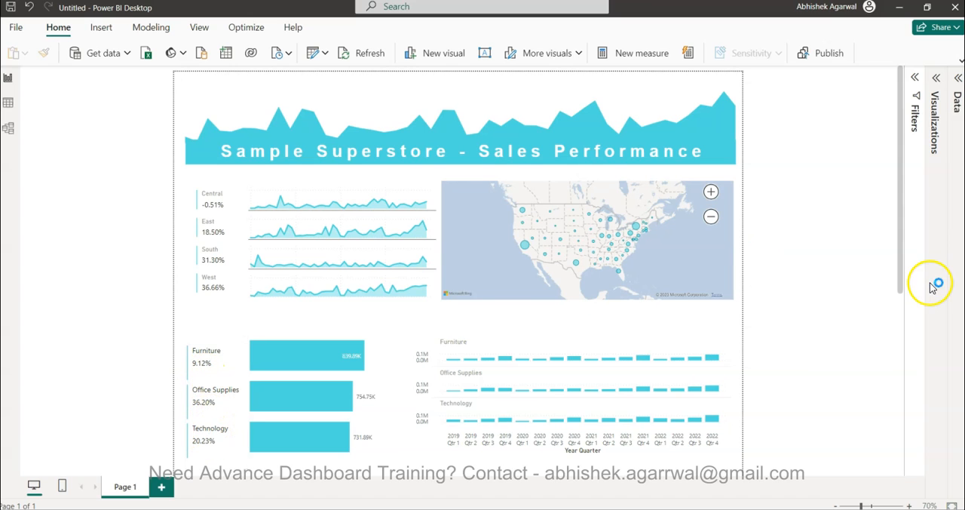
{"action": "scroll", "scroll_direction": "down", "scroll_amount": 3}
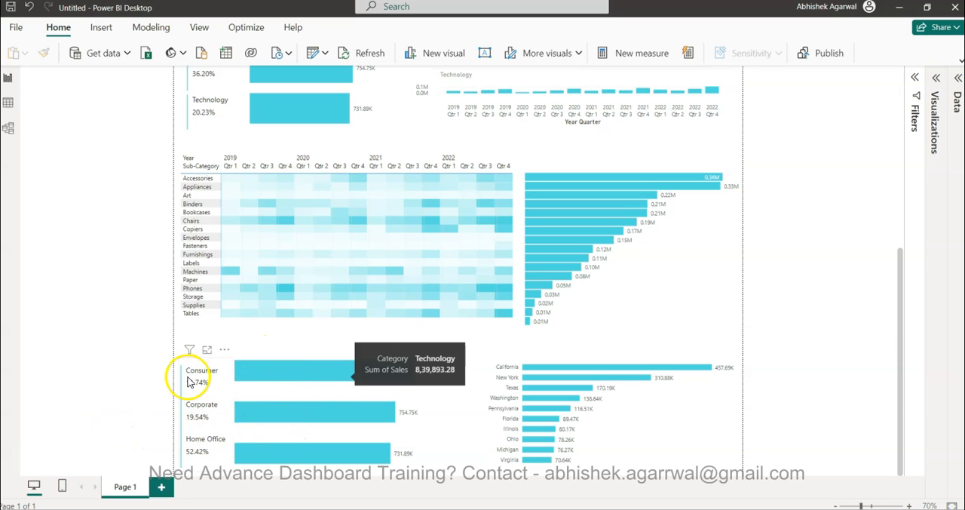
{"action": "mouse_move", "coordinate": [202, 395]}
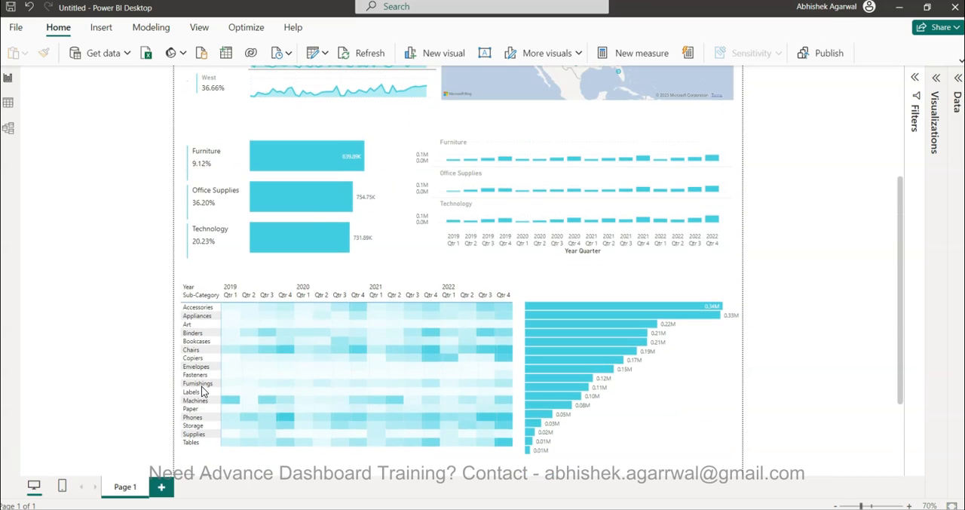
{"action": "scroll", "scroll_direction": "up", "scroll_amount": 3}
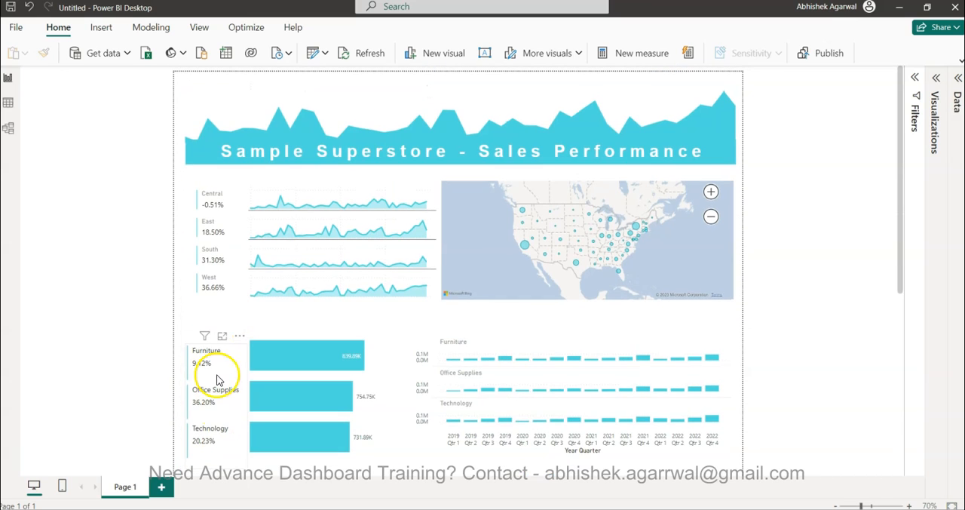
{"action": "mouse_move", "coordinate": [226, 414]}
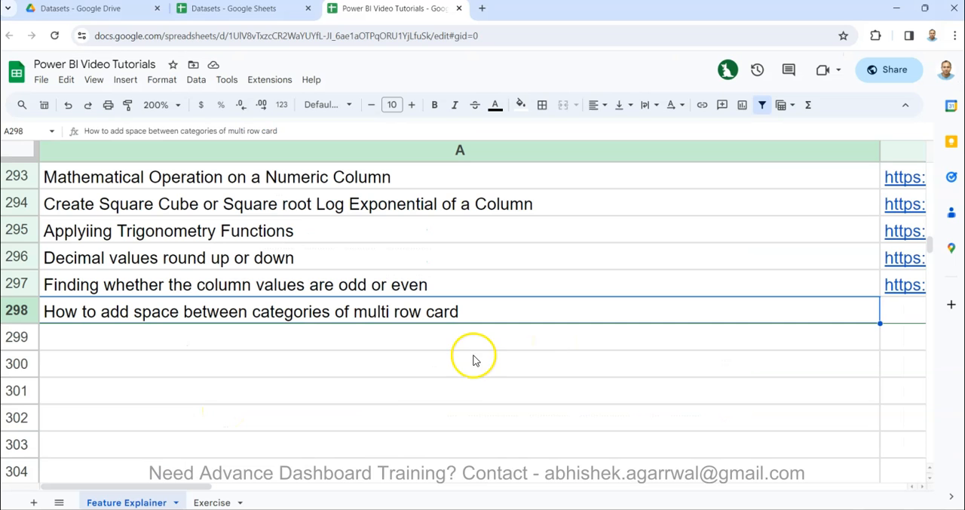
{"action": "mouse_move", "coordinate": [443, 340]}
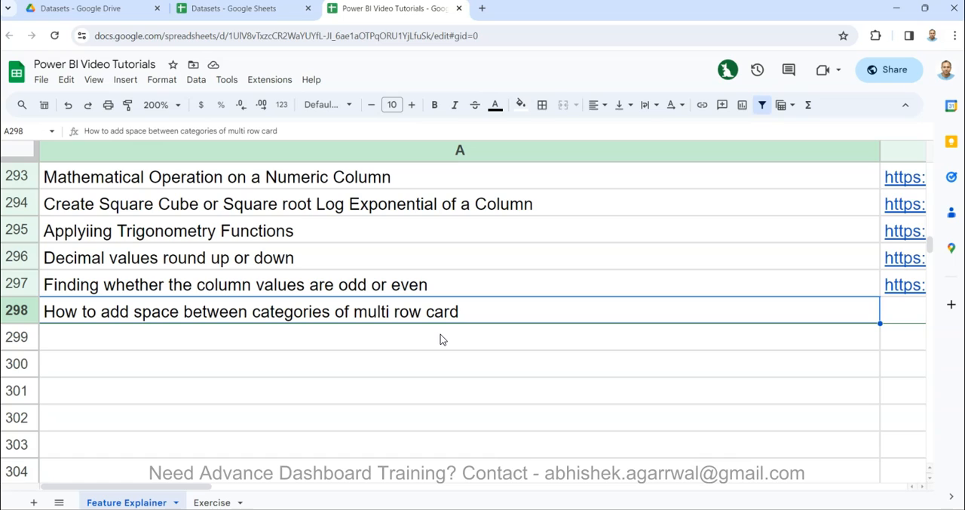
{"action": "mouse_move", "coordinate": [244, 321]}
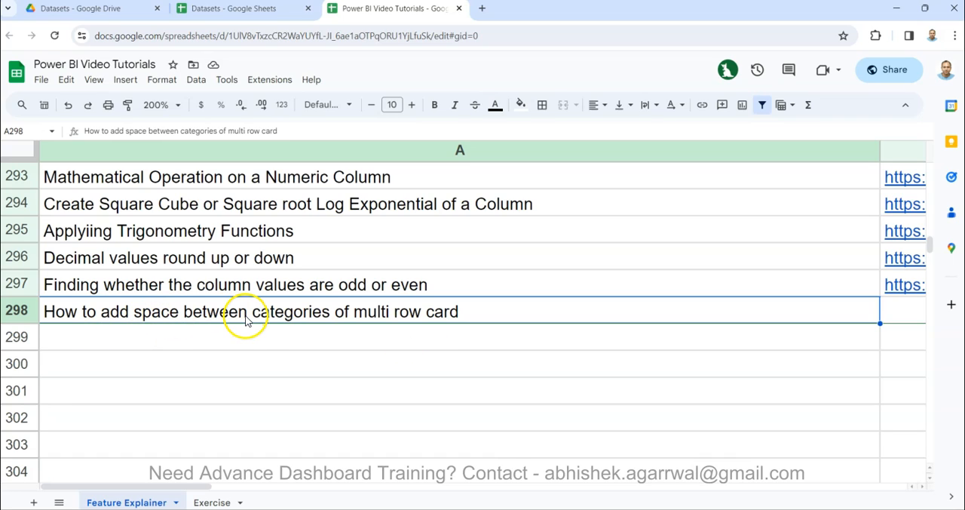
{"action": "mouse_move", "coordinate": [466, 249]}
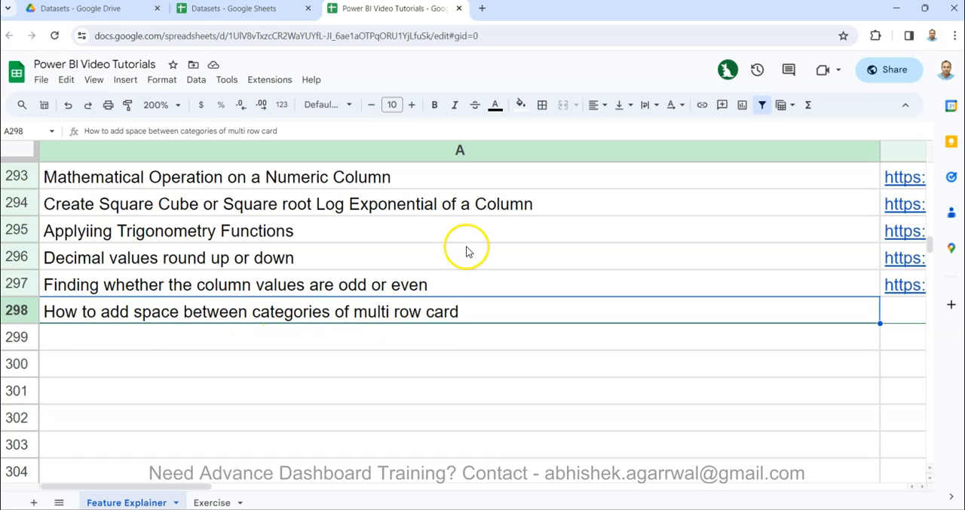
{"action": "mouse_move", "coordinate": [393, 104]}
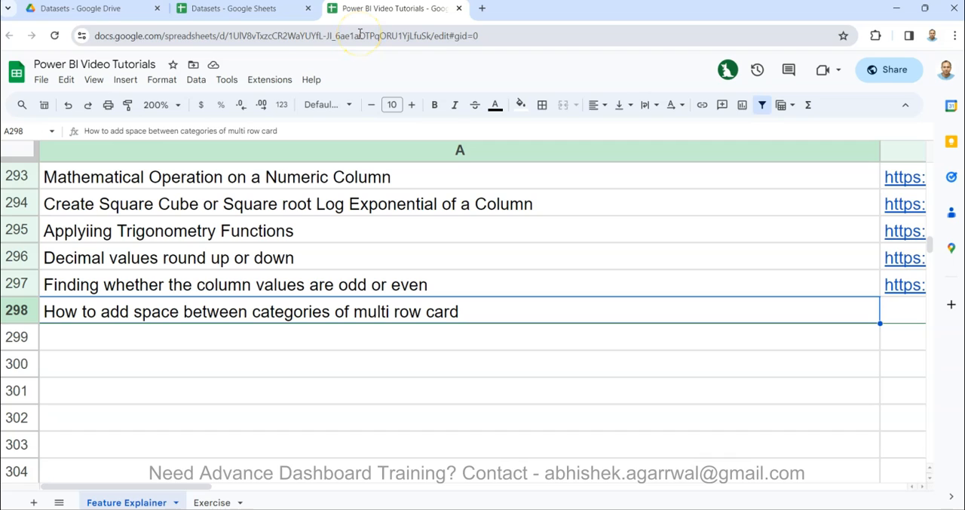
{"action": "scroll", "scroll_direction": "right", "scroll_amount": 3}
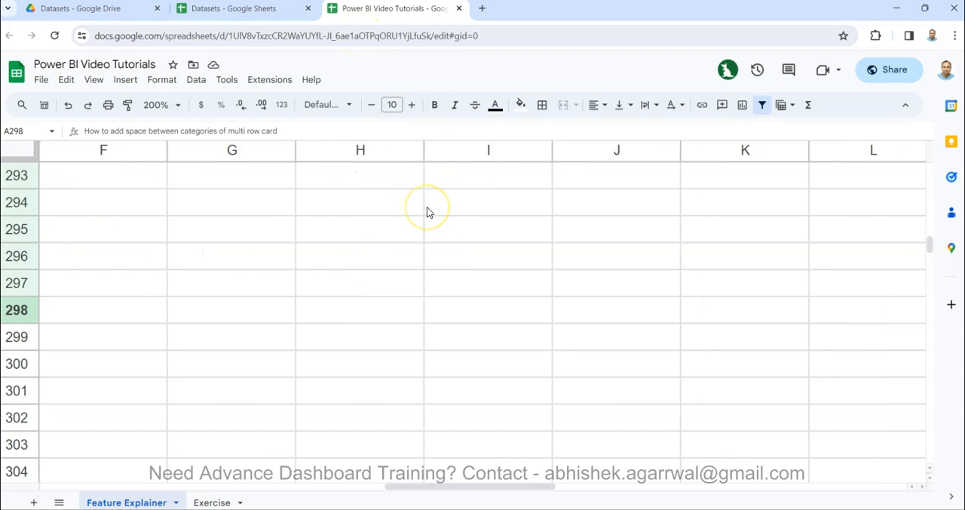
{"action": "scroll", "scroll_direction": "left", "scroll_amount": 3}
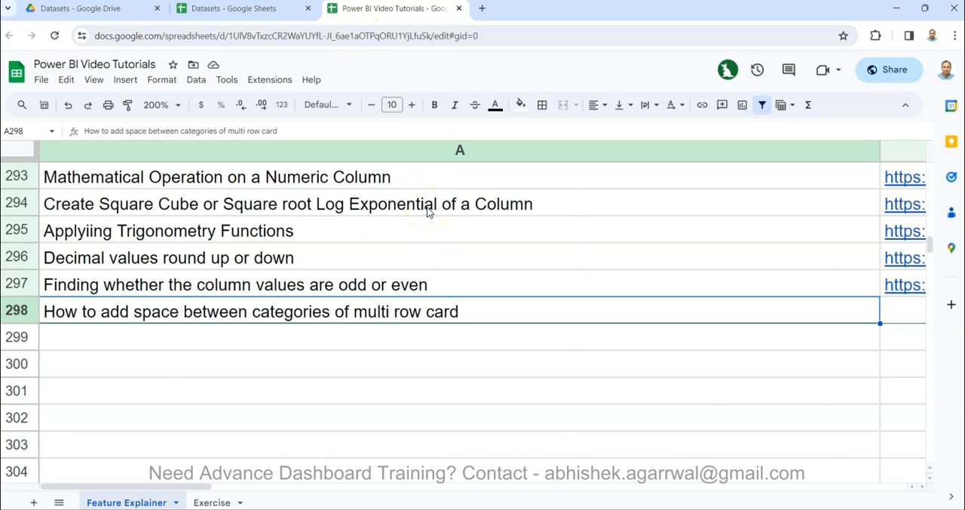
{"action": "scroll", "scroll_direction": "right", "scroll_amount": 3}
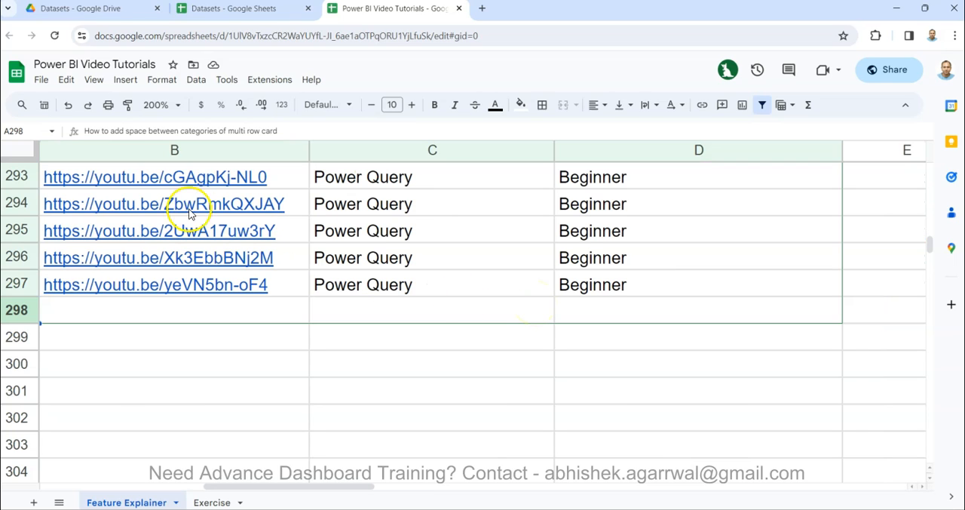
{"action": "mouse_move", "coordinate": [637, 205]}
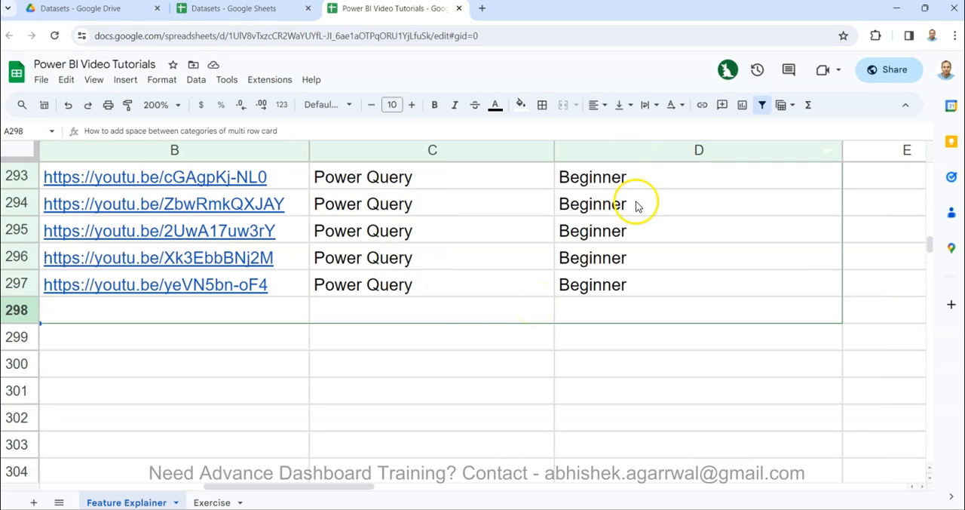
{"action": "scroll", "scroll_direction": "left", "scroll_amount": 3}
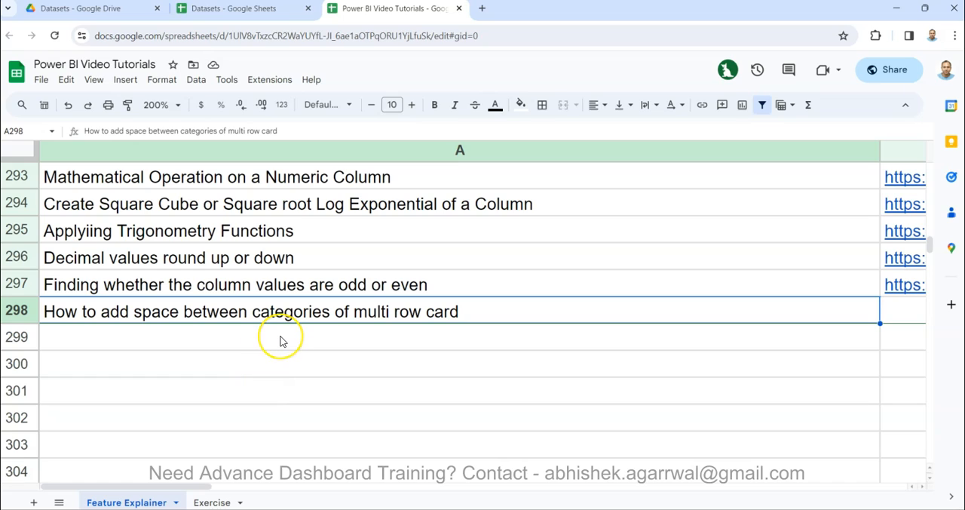
{"action": "mouse_move", "coordinate": [281, 339]}
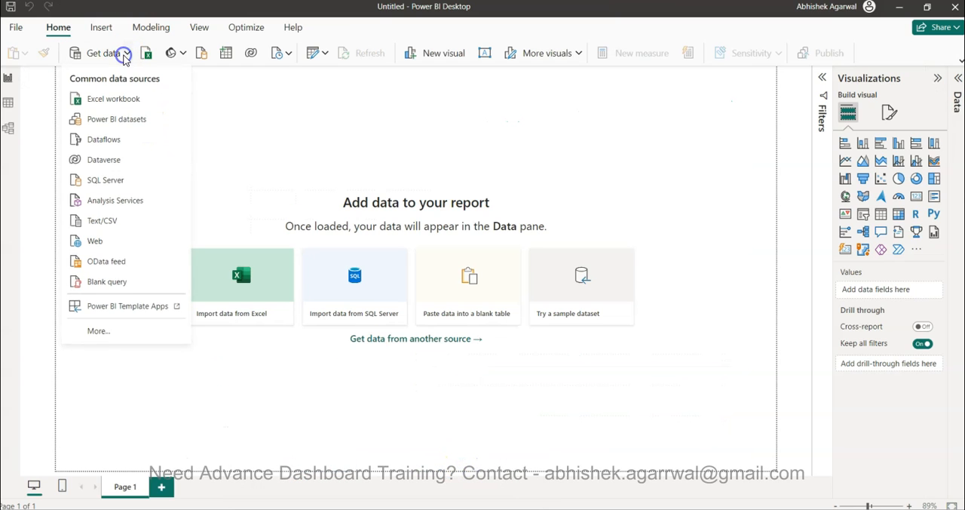
- Dismiss the Get data list and switch to the Power BI Video Tutorials spreadsheet
{"action": "left_click", "coordinate": [113, 99]}
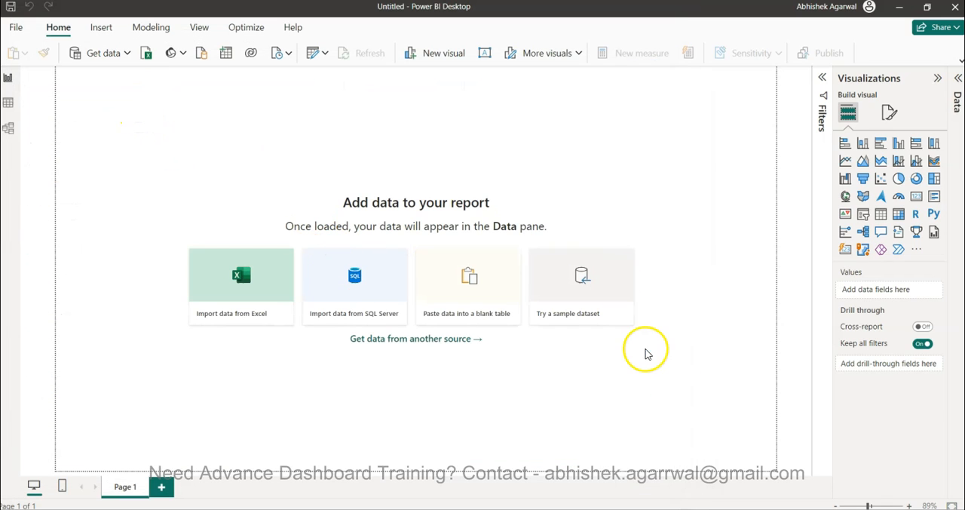
{"action": "left_click", "coordinate": [391, 9]}
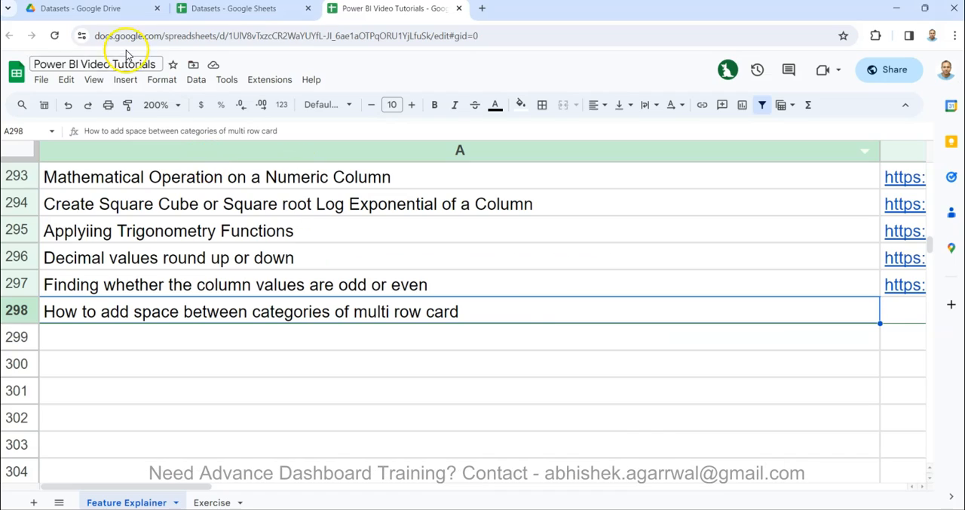
- From Drive's Datasets folder, open the Datasets sheet and follow the Sample Superstore Dataset link
{"action": "left_click", "coordinate": [83, 9]}
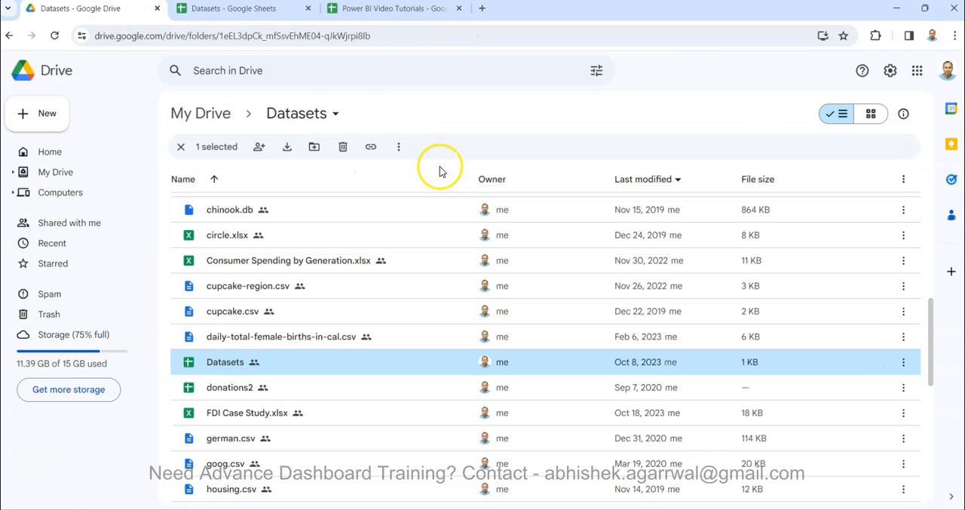
{"action": "mouse_move", "coordinate": [248, 374]}
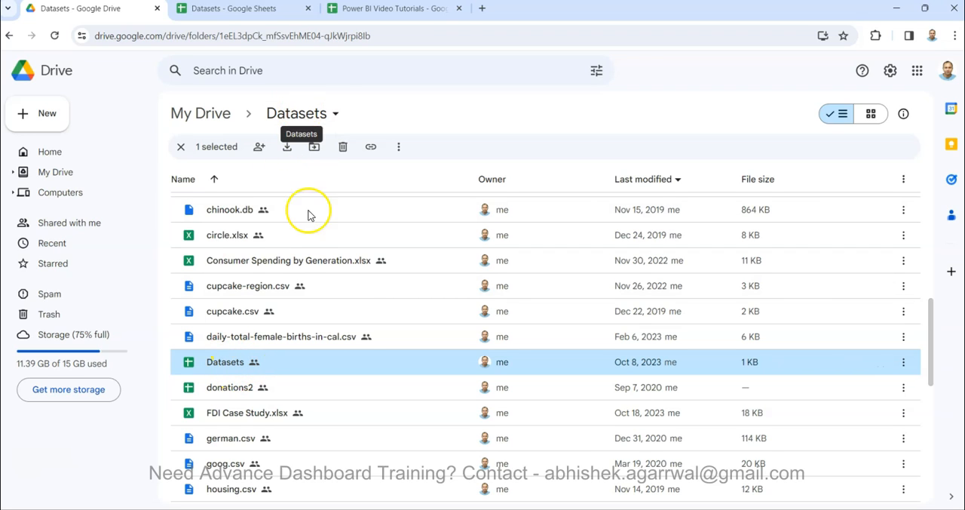
{"action": "mouse_move", "coordinate": [227, 362]}
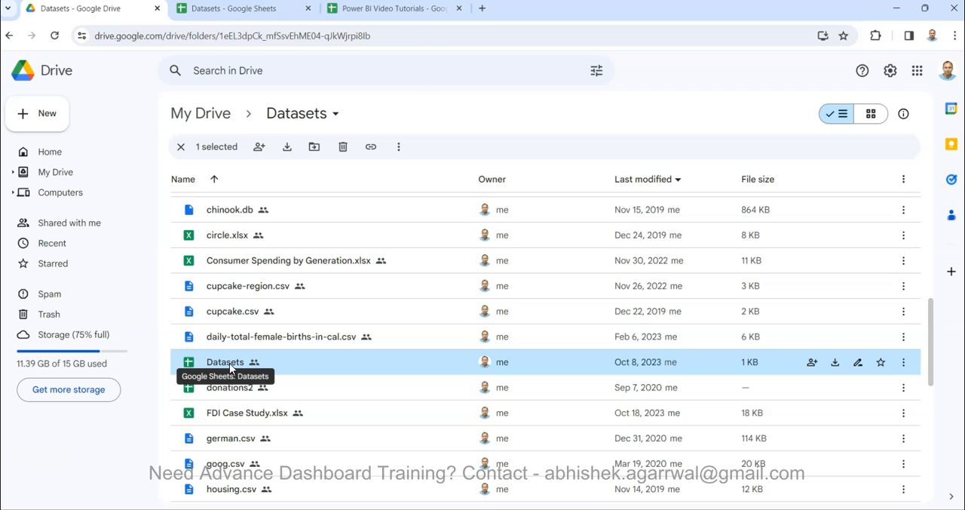
{"action": "left_click", "coordinate": [234, 9]}
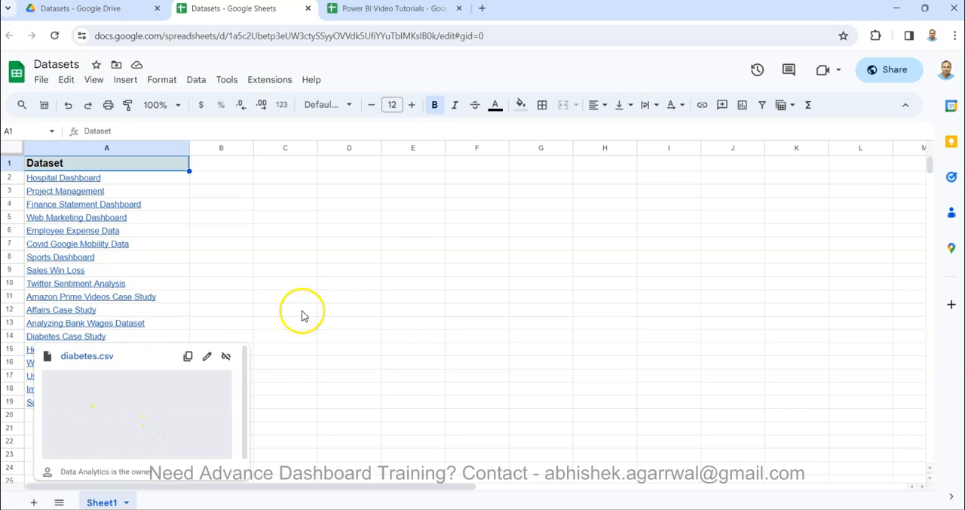
{"action": "left_click", "coordinate": [348, 296]}
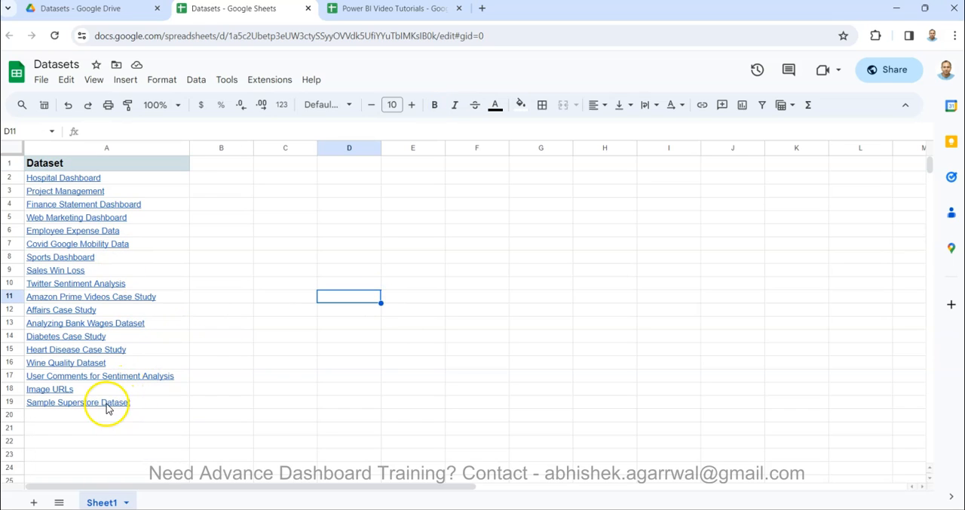
{"action": "mouse_move", "coordinate": [149, 401]}
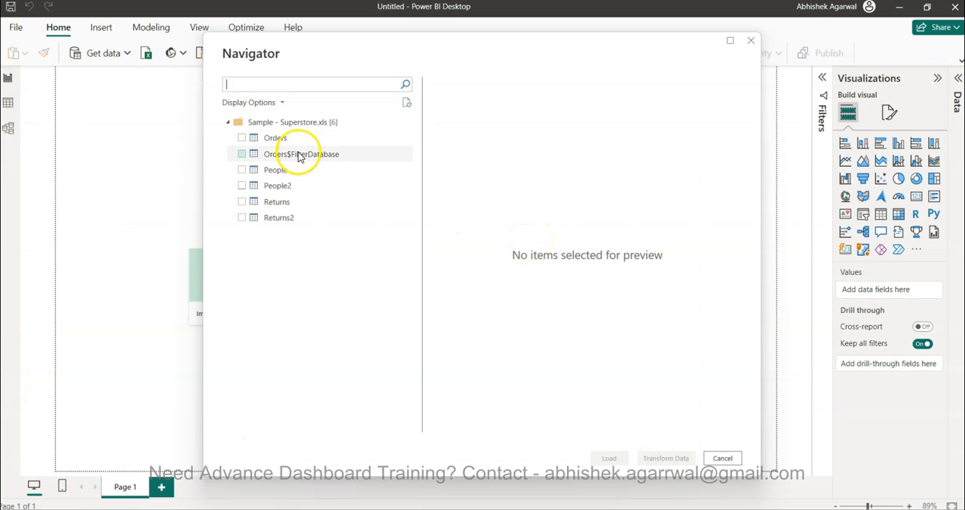
- Select the Orders table in the Navigator and load it into the report
{"action": "left_click", "coordinate": [242, 137]}
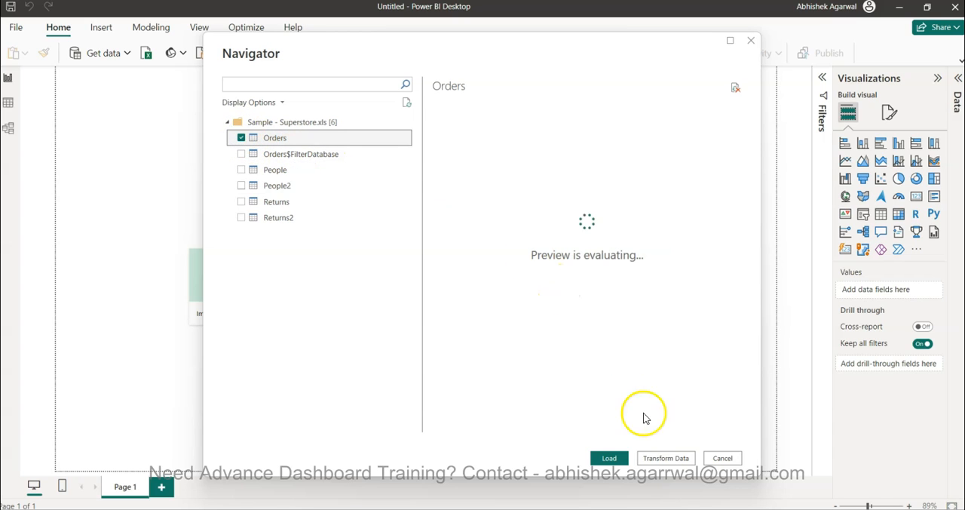
{"action": "mouse_move", "coordinate": [639, 400]}
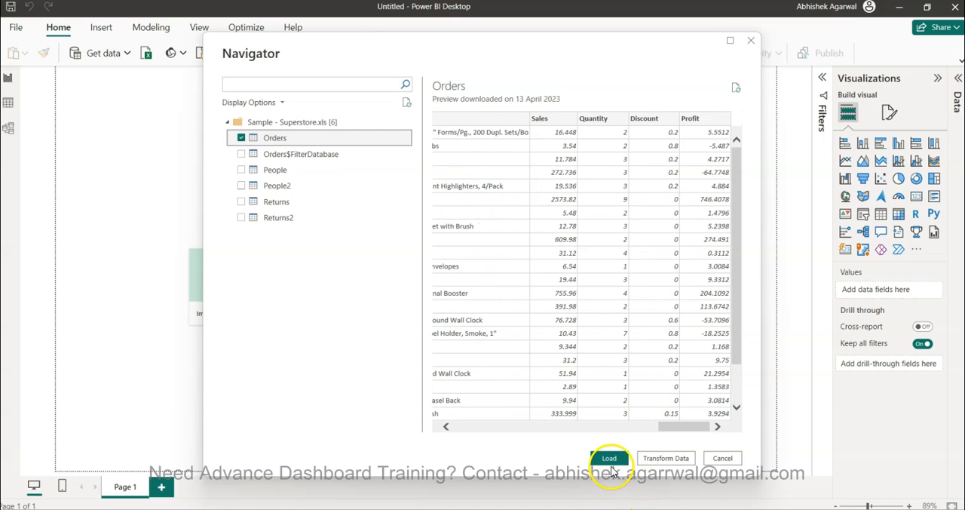
{"action": "left_click", "coordinate": [609, 458]}
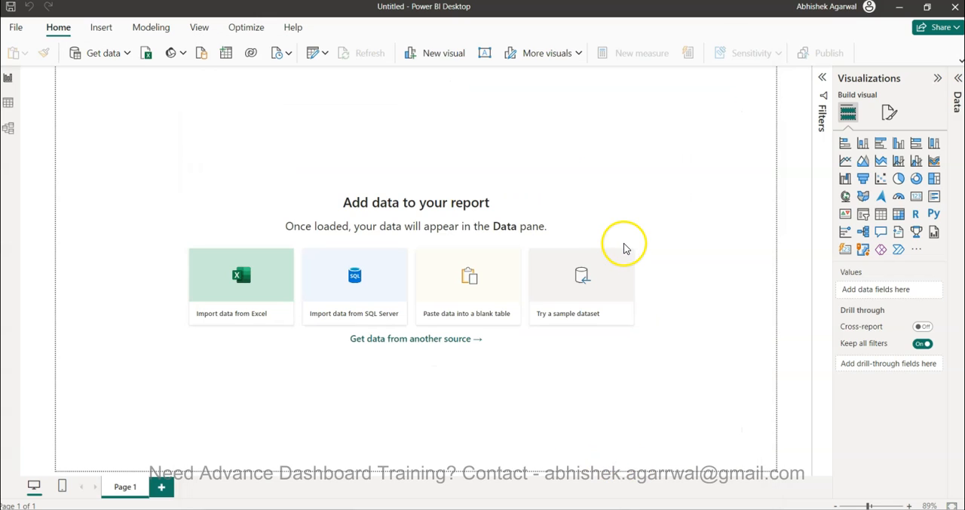
{"action": "mouse_move", "coordinate": [102, 53]}
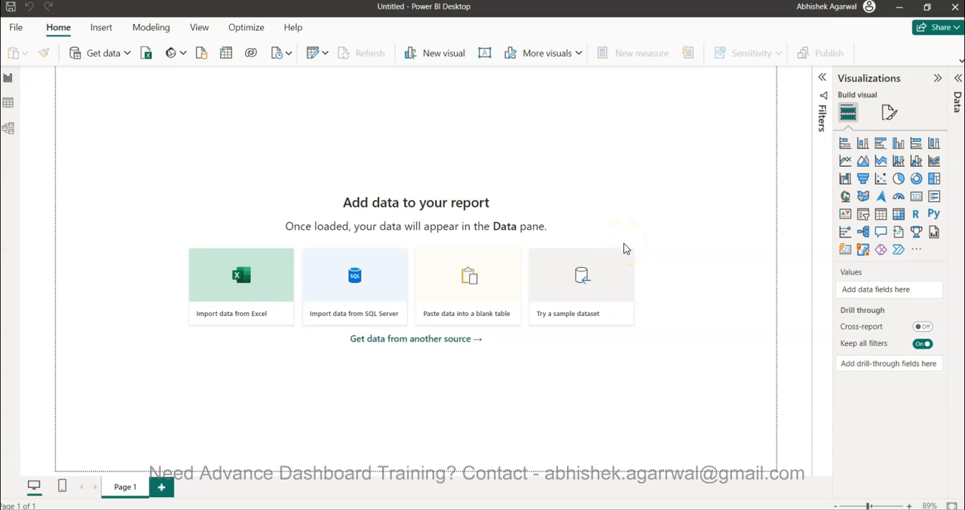
{"action": "left_click", "coordinate": [241, 275]}
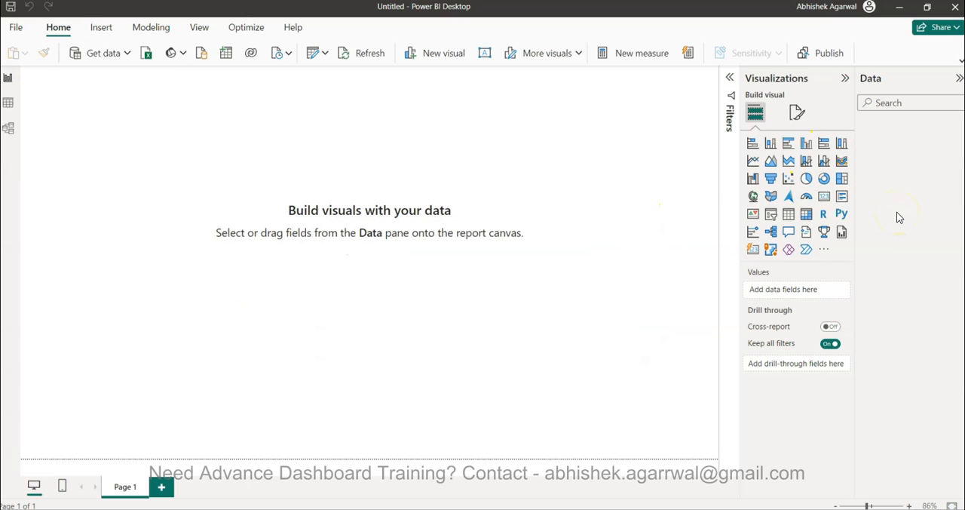
- Insert a multi-row card with Segment and Sales and enlarge it on the canvas
{"action": "left_click", "coordinate": [866, 125]}
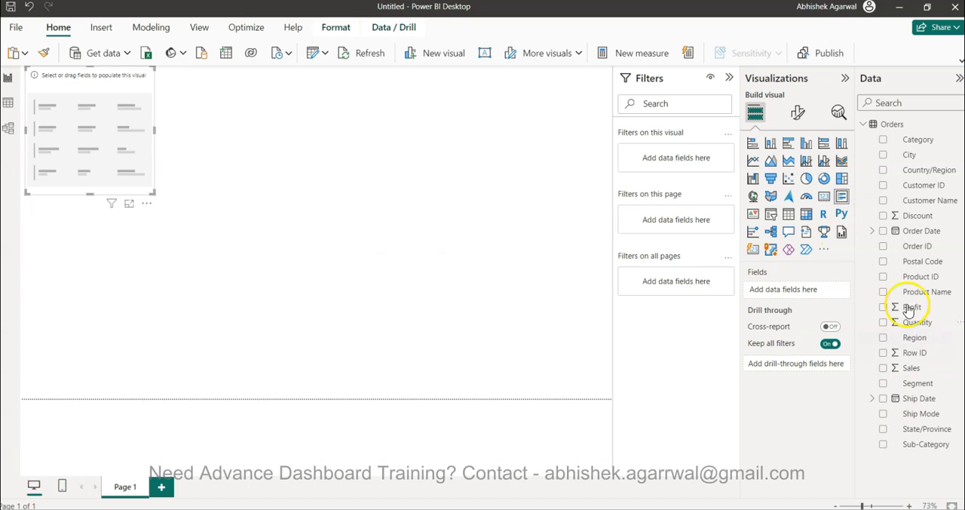
{"action": "mouse_move", "coordinate": [902, 391]}
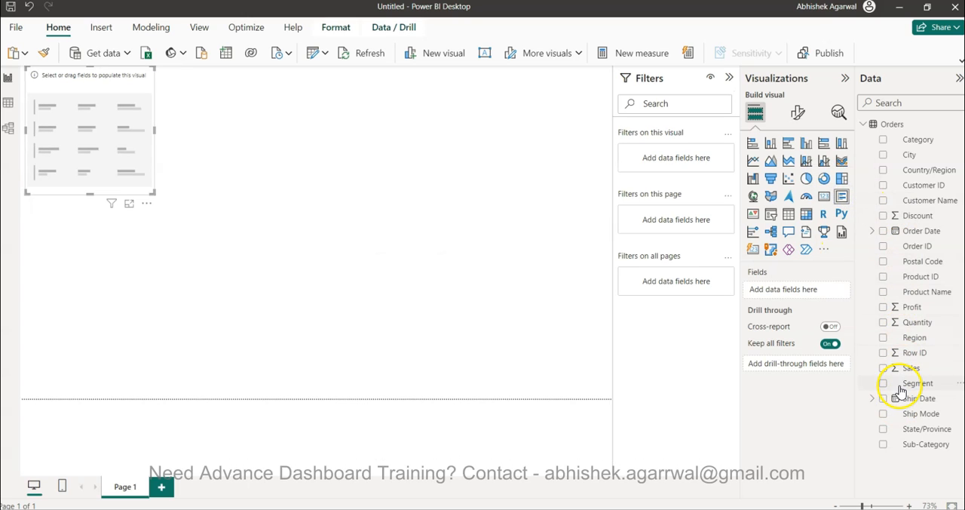
{"action": "mouse_move", "coordinate": [889, 374]}
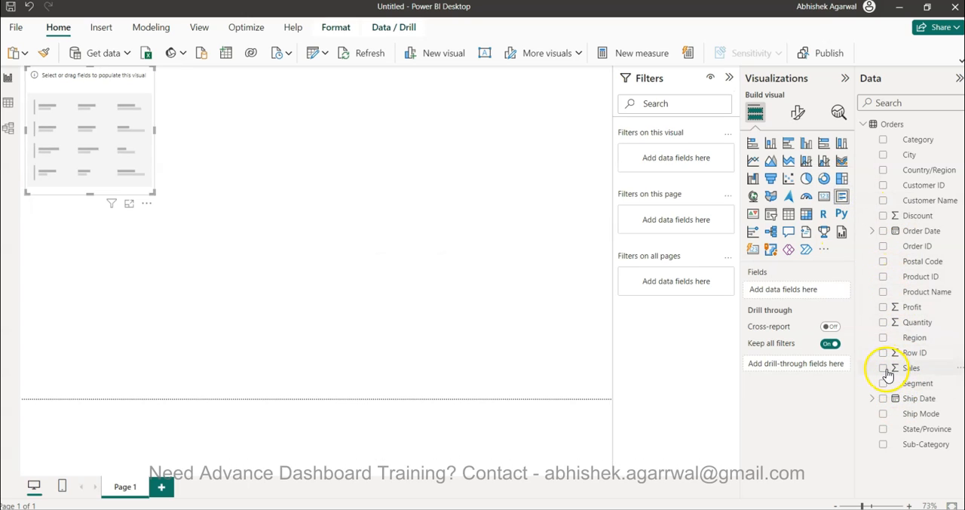
{"action": "left_click", "coordinate": [884, 383]}
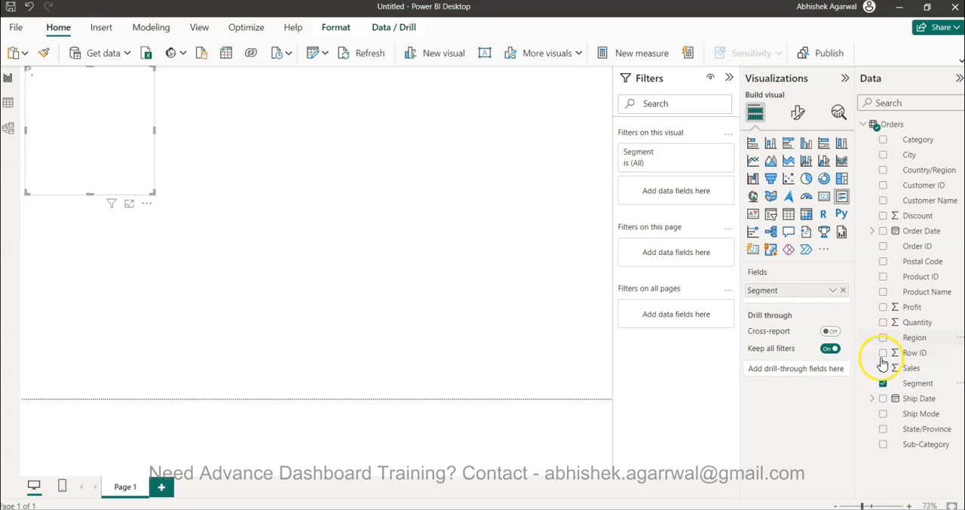
{"action": "left_click", "coordinate": [883, 368]}
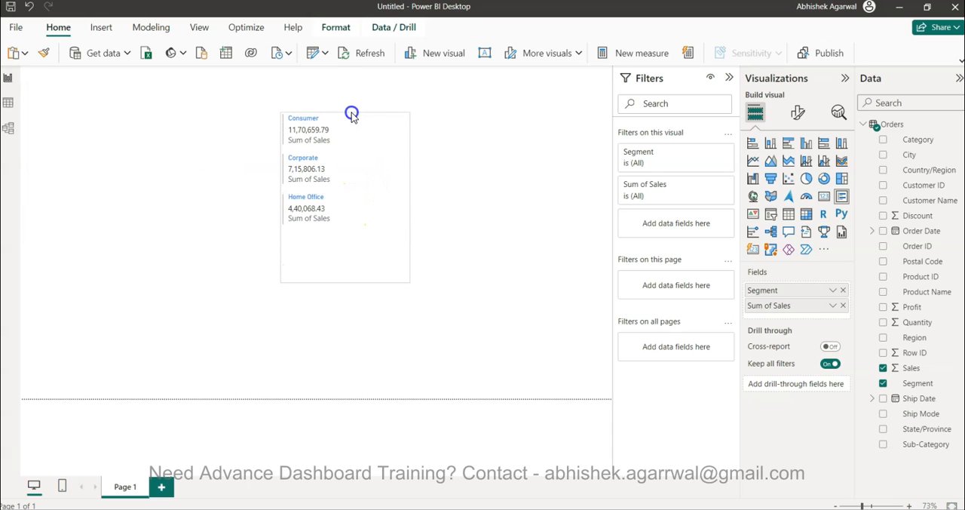
{"action": "left_click", "coordinate": [911, 505]}
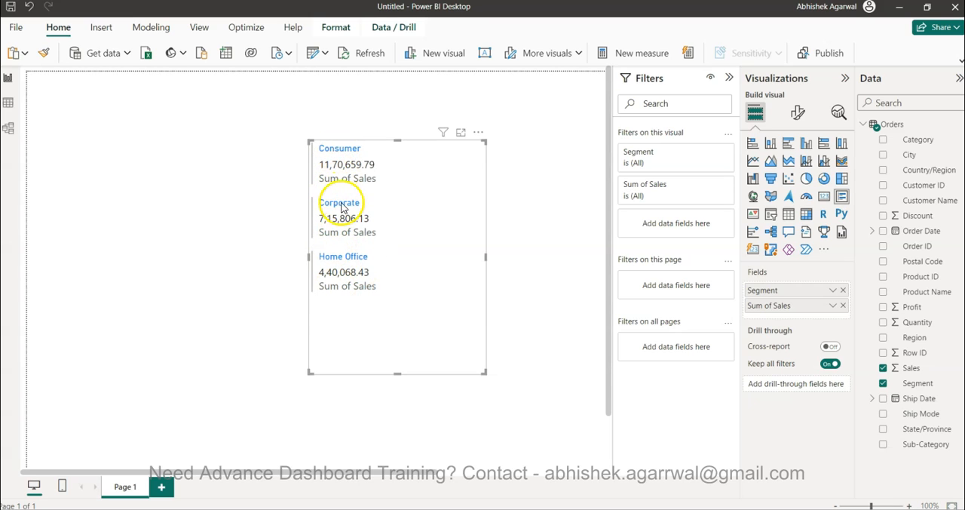
{"action": "mouse_move", "coordinate": [814, 87]}
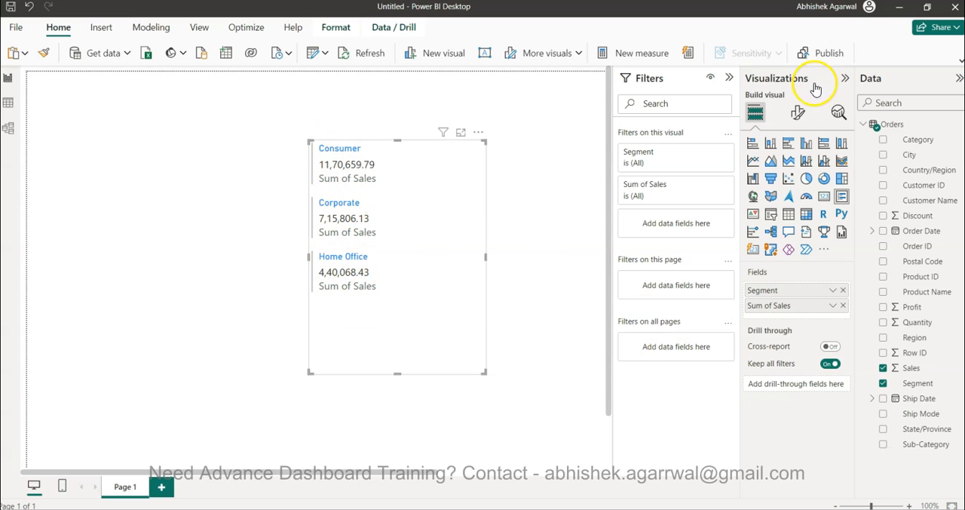
- Expand the card's Callout values, Category labels and Cards Style formatting sections
{"action": "left_click", "coordinate": [797, 112]}
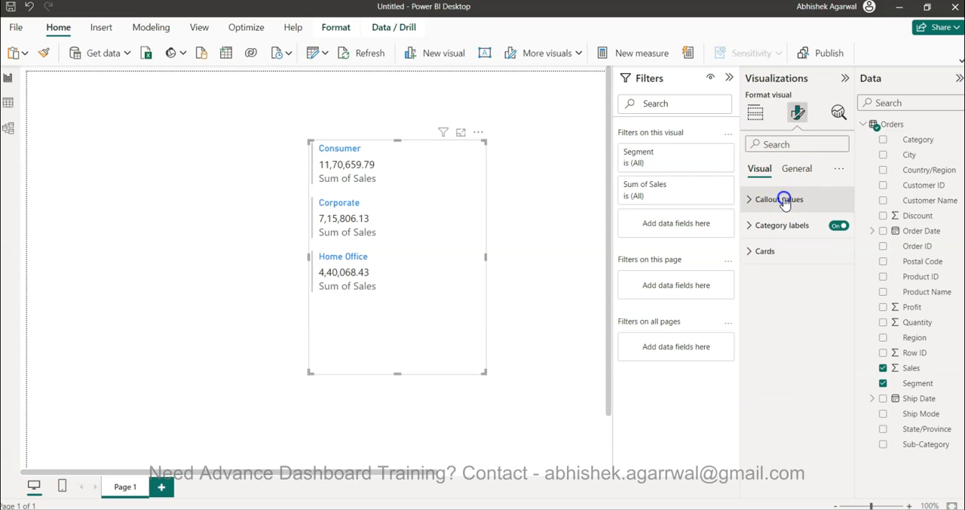
{"action": "left_click", "coordinate": [781, 199]}
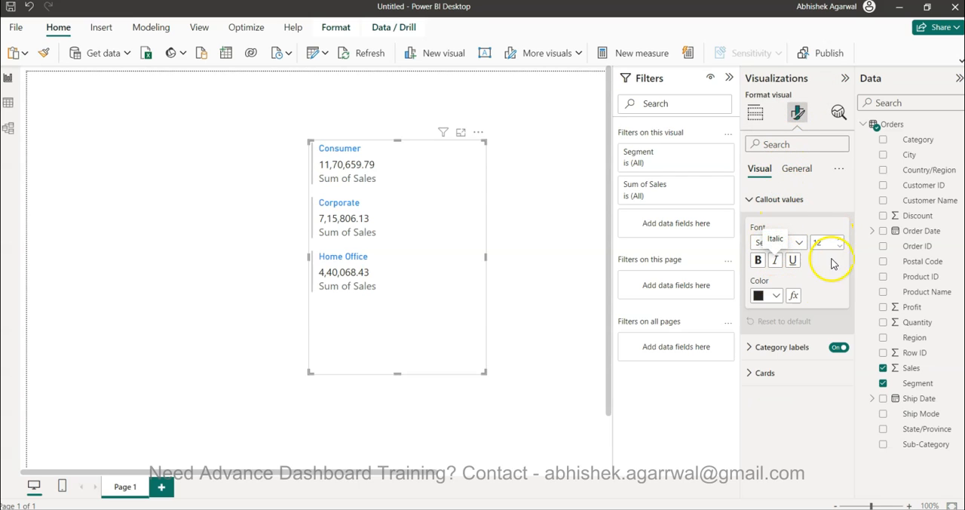
{"action": "left_click", "coordinate": [781, 347]}
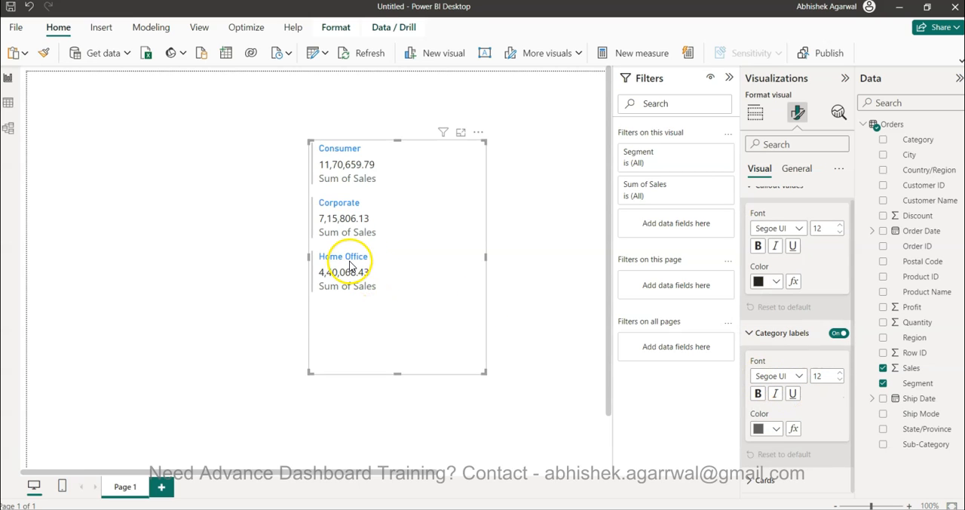
{"action": "mouse_move", "coordinate": [835, 423]}
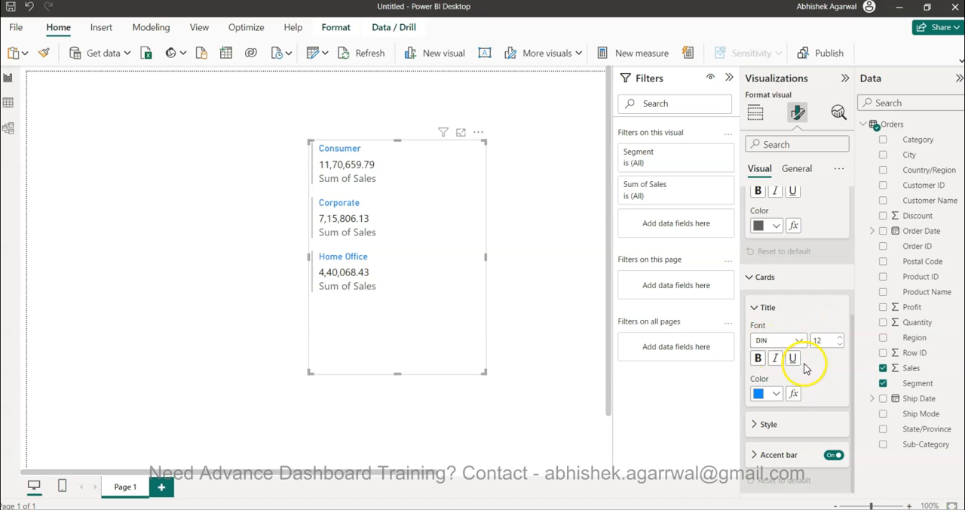
{"action": "left_click", "coordinate": [770, 423]}
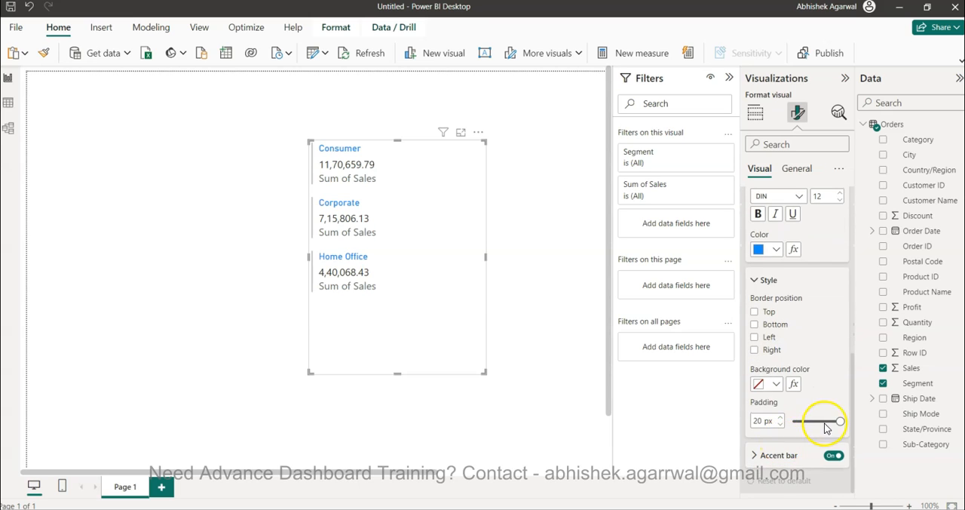
- Slide the card padding down to almost nothing and back to 20 px
{"action": "left_click_drag", "start_coordinate": [839, 421], "coordinate": [811, 422]}
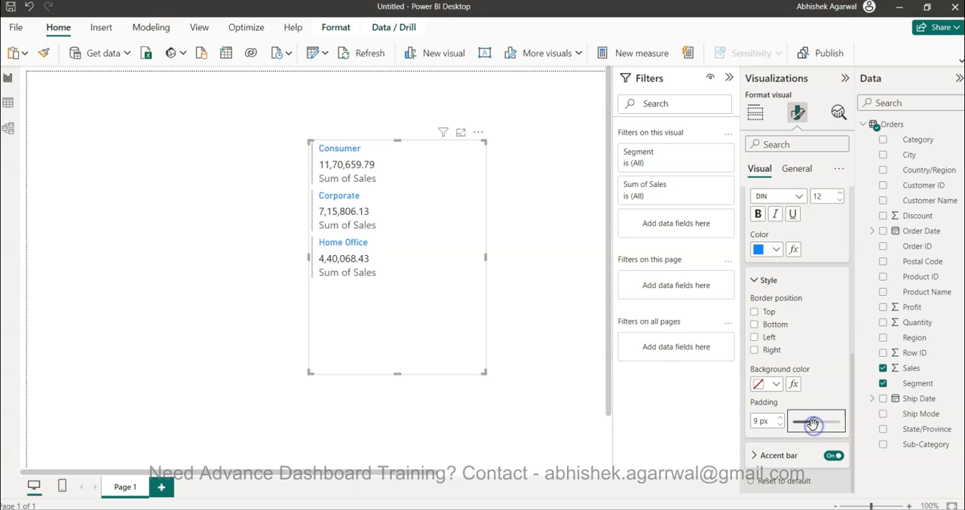
{"action": "left_click_drag", "start_coordinate": [813, 420], "coordinate": [792, 421]}
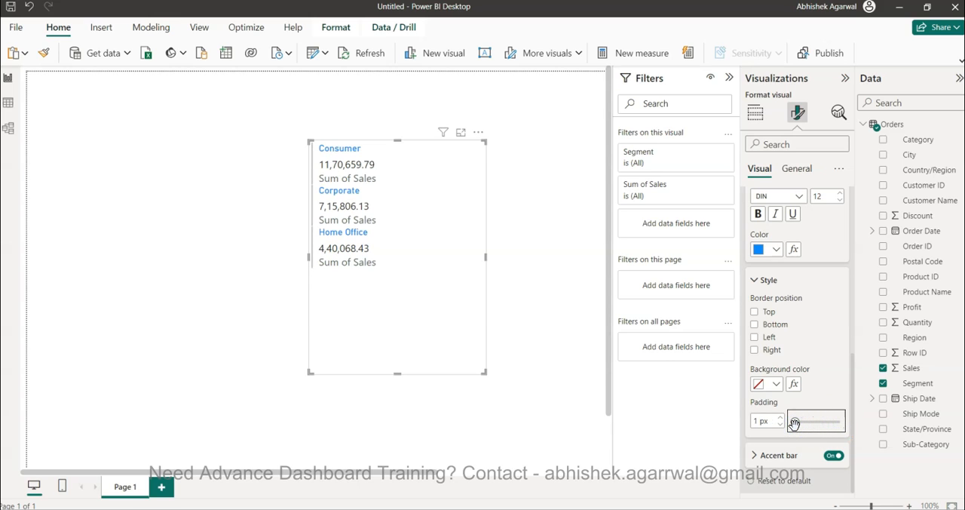
{"action": "left_click_drag", "start_coordinate": [793, 423], "coordinate": [839, 422]}
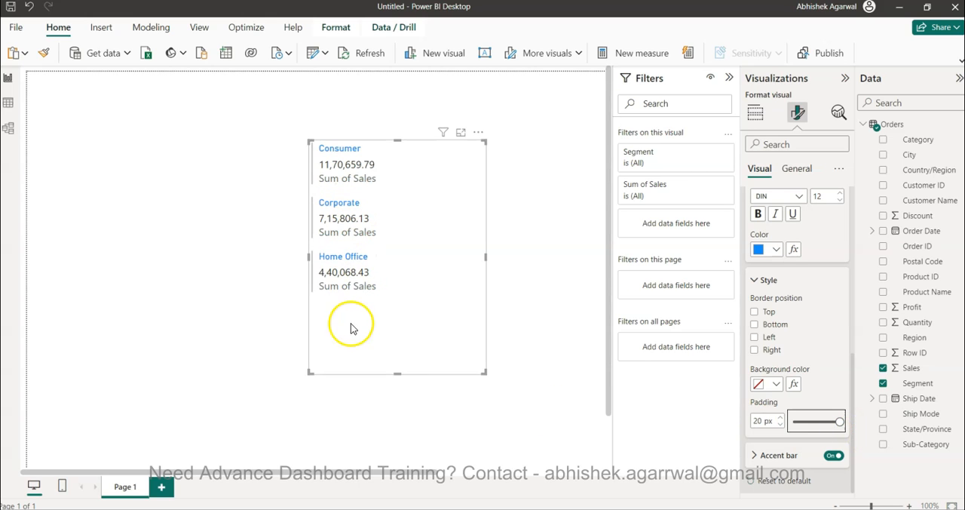
{"action": "mouse_move", "coordinate": [345, 337]}
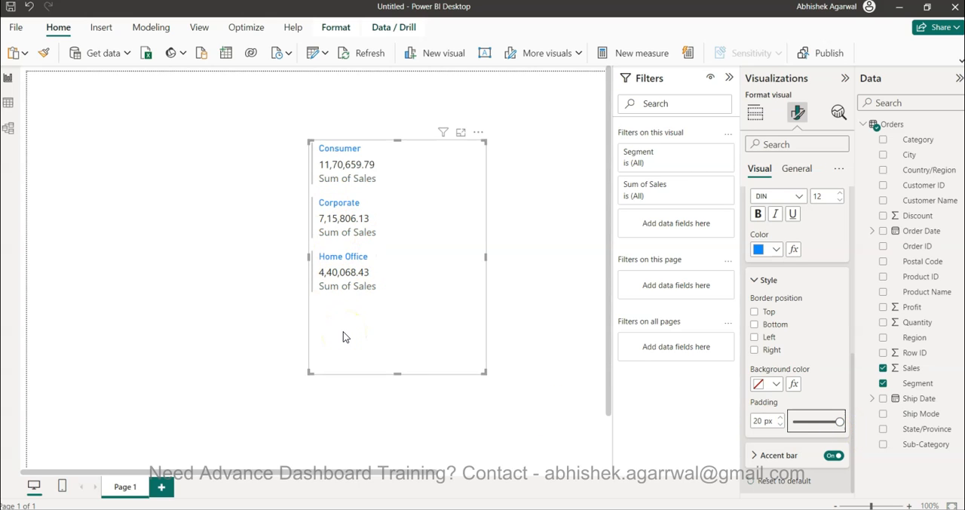
{"action": "mouse_move", "coordinate": [412, 315]}
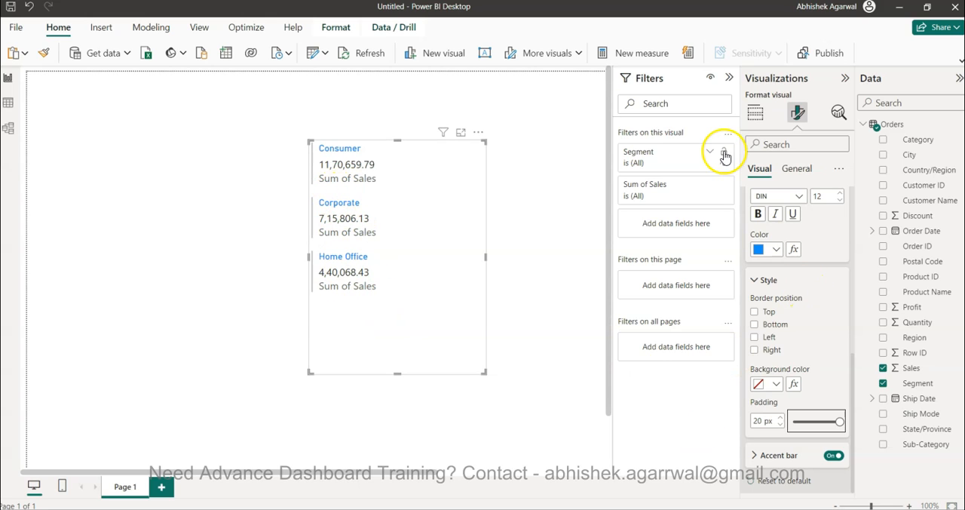
{"action": "mouse_move", "coordinate": [390, 74]}
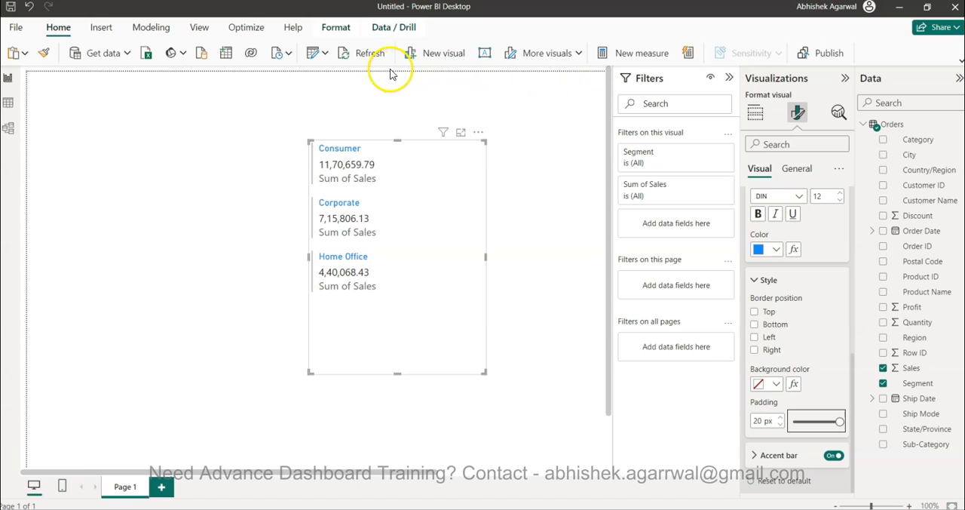
{"action": "mouse_move", "coordinate": [631, 53]}
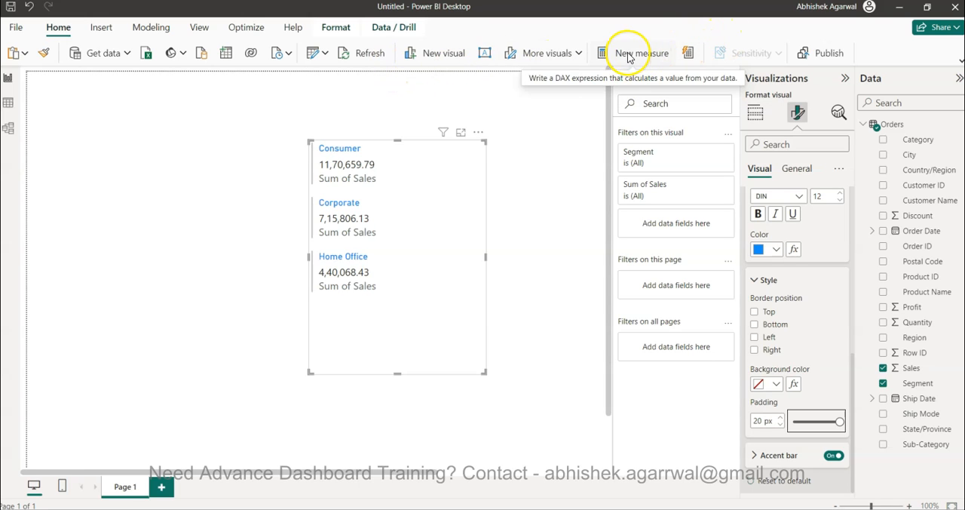
- Create a new measure Blank = " " returning a single space
{"action": "left_click", "coordinate": [640, 53]}
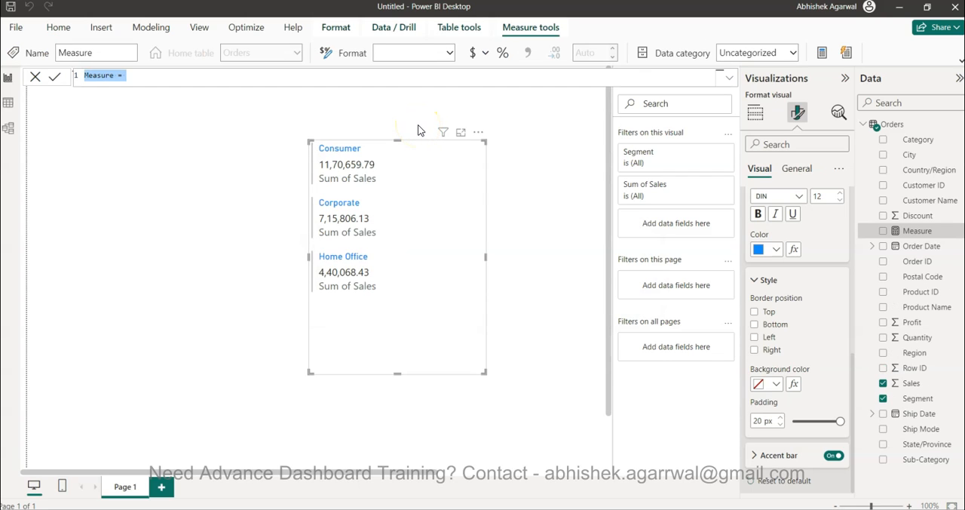
{"action": "type", "text": "Blank"}
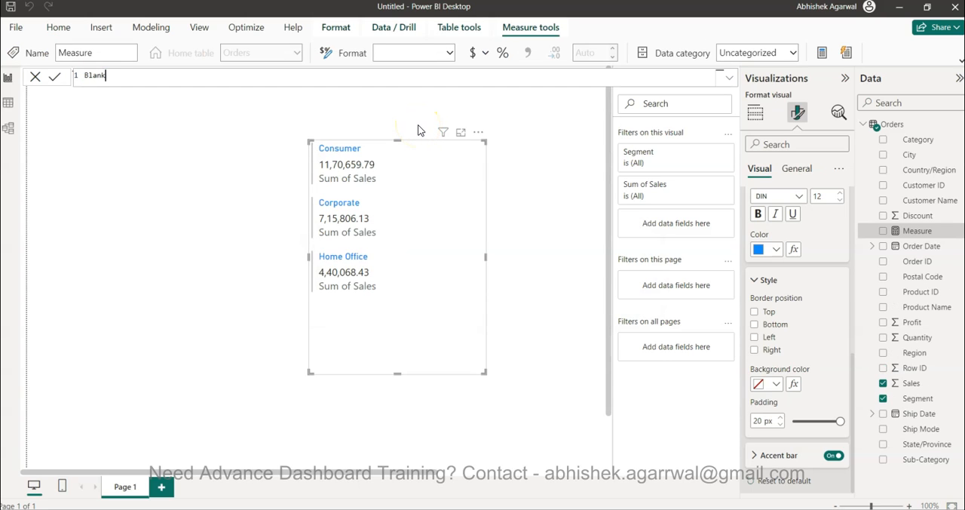
{"action": "type", "text": "= \""}
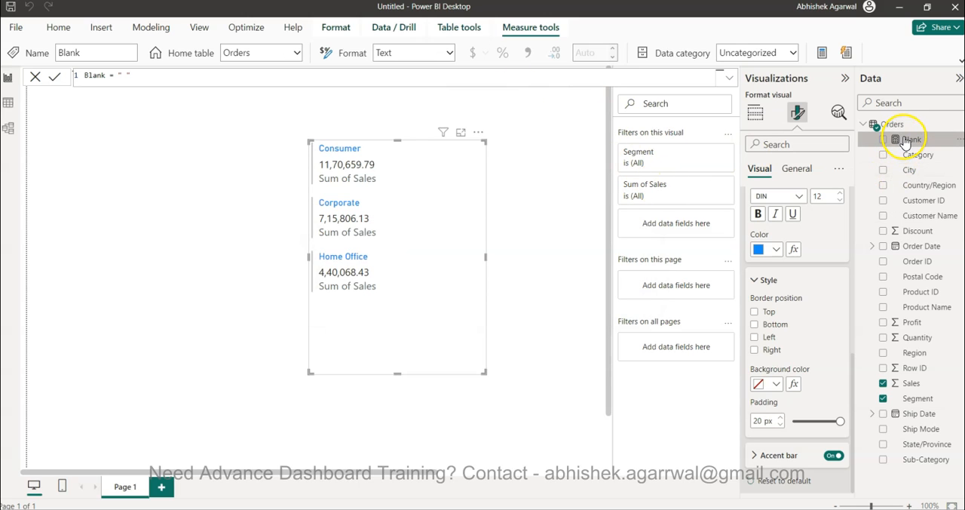
- Add the Blank measure to the card's fields below Sum of Sales
{"action": "left_click", "coordinate": [755, 113]}
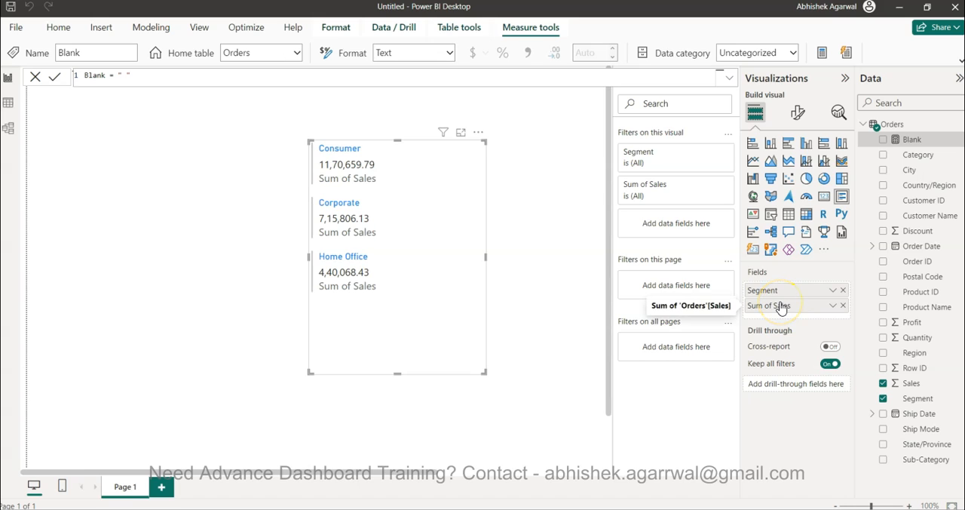
{"action": "mouse_move", "coordinate": [918, 154]}
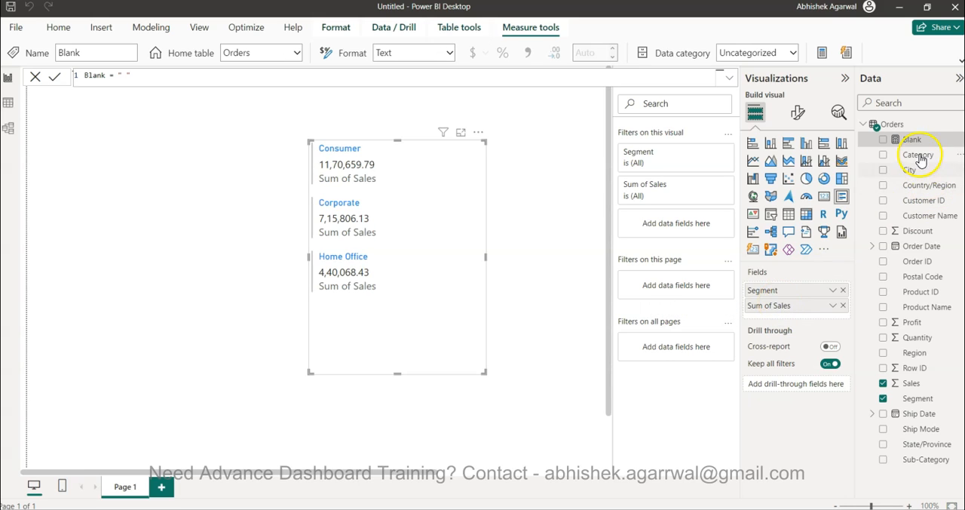
{"action": "mouse_move", "coordinate": [796, 317]}
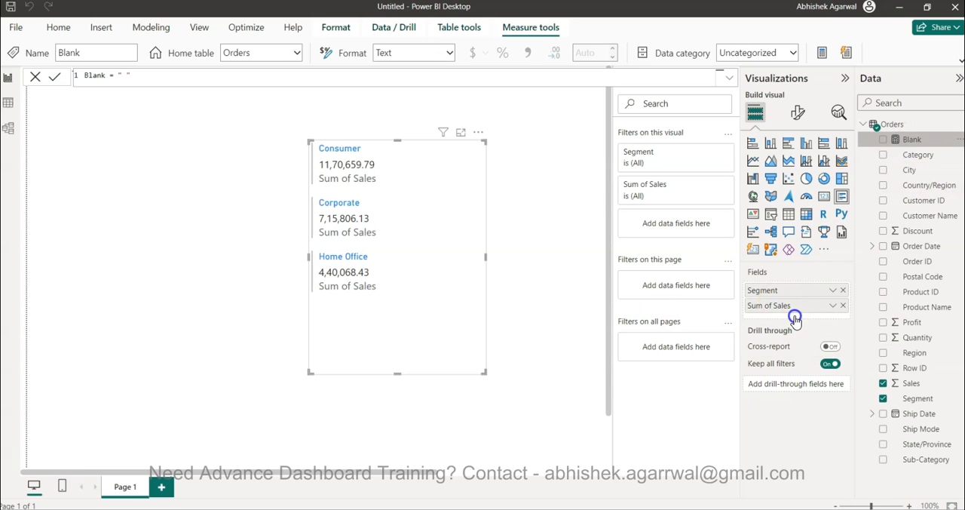
{"action": "left_click", "coordinate": [883, 139]}
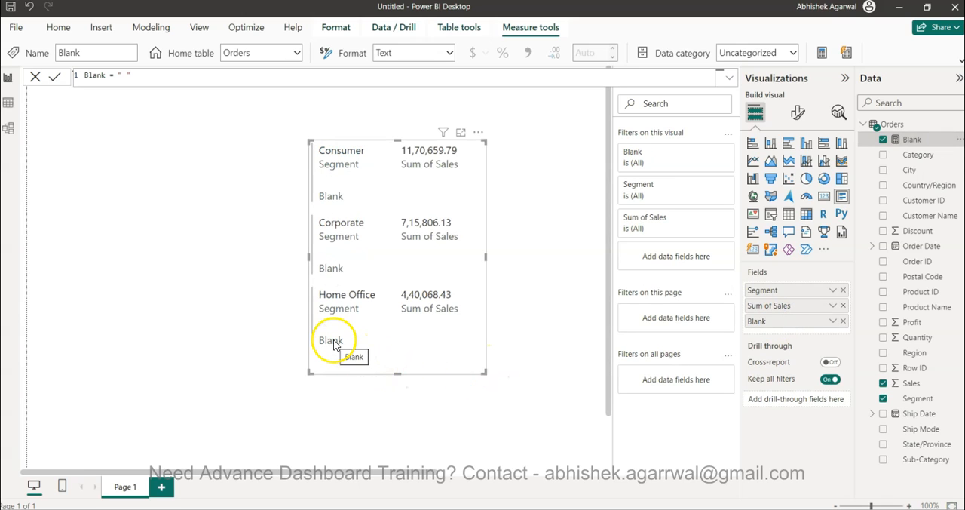
{"action": "mouse_move", "coordinate": [405, 301]}
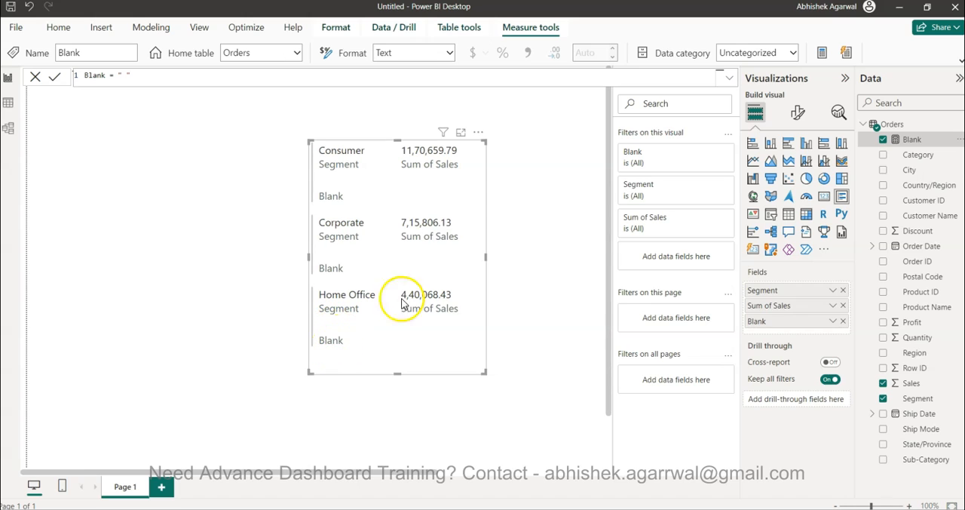
- Switch the card's Category labels off and narrow the card so names sit above values
{"action": "left_click", "coordinate": [798, 111]}
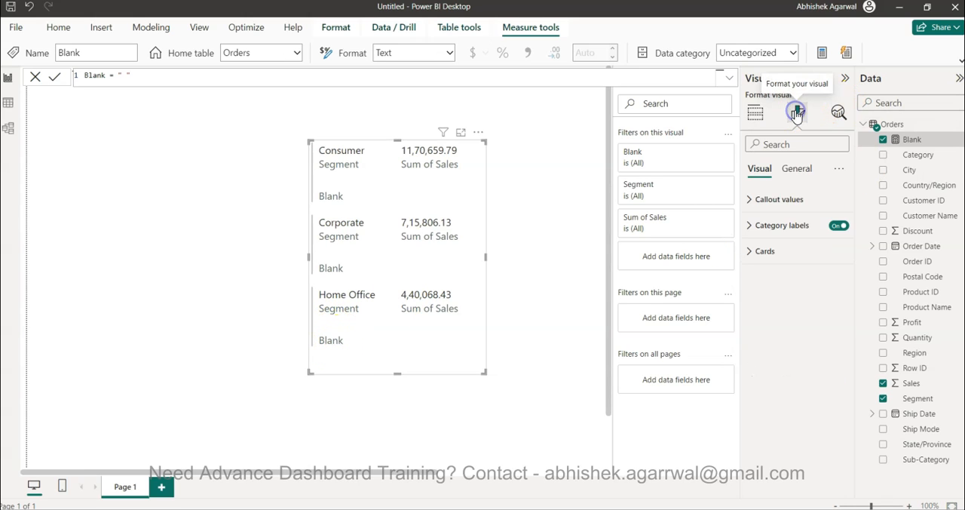
{"action": "left_click", "coordinate": [839, 226]}
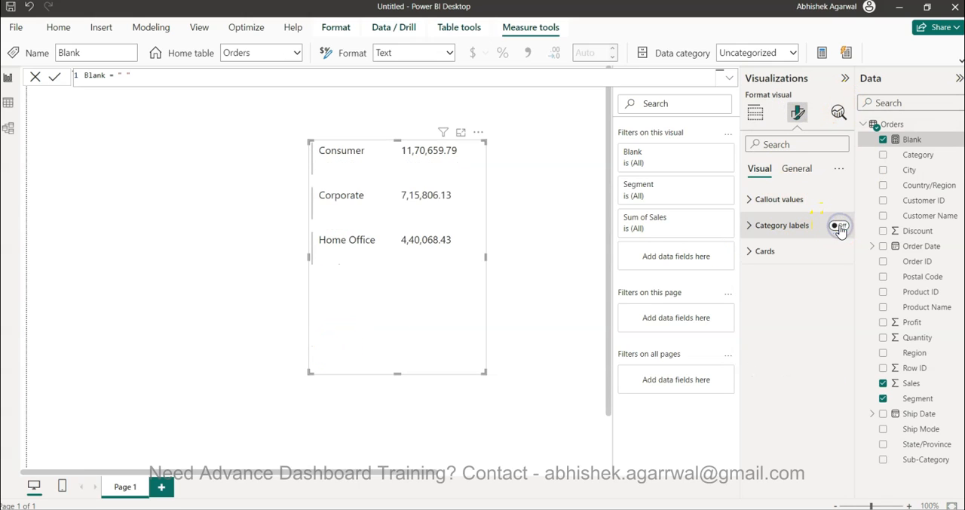
{"action": "left_click", "coordinate": [839, 227]}
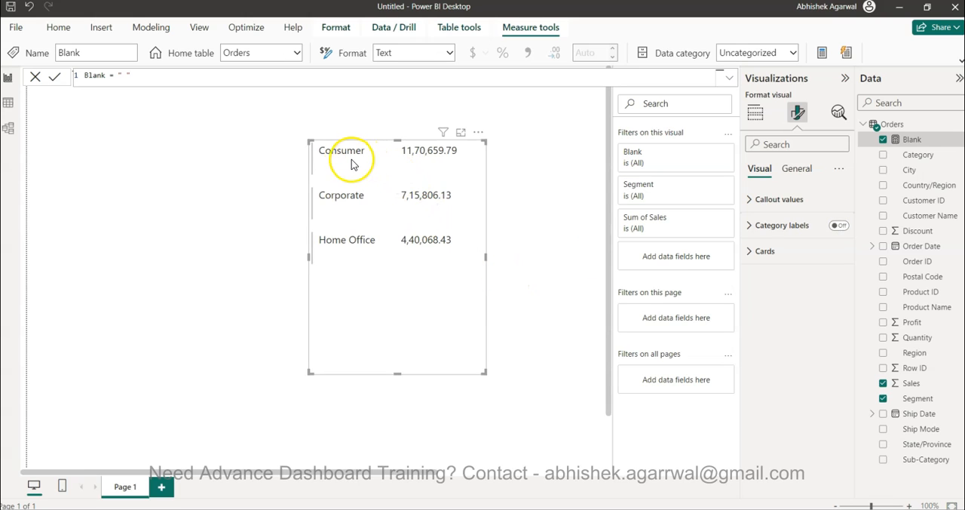
{"action": "mouse_move", "coordinate": [452, 199]}
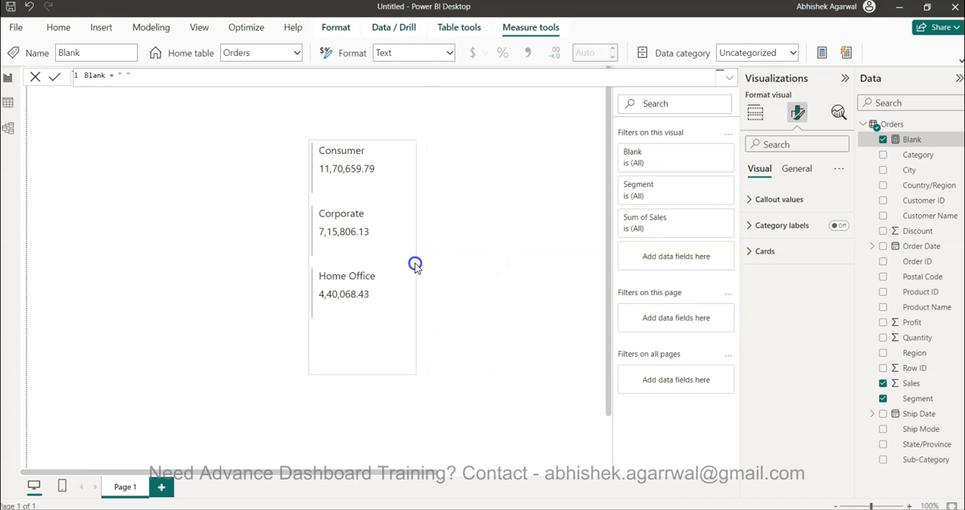
{"action": "left_click", "coordinate": [347, 211]}
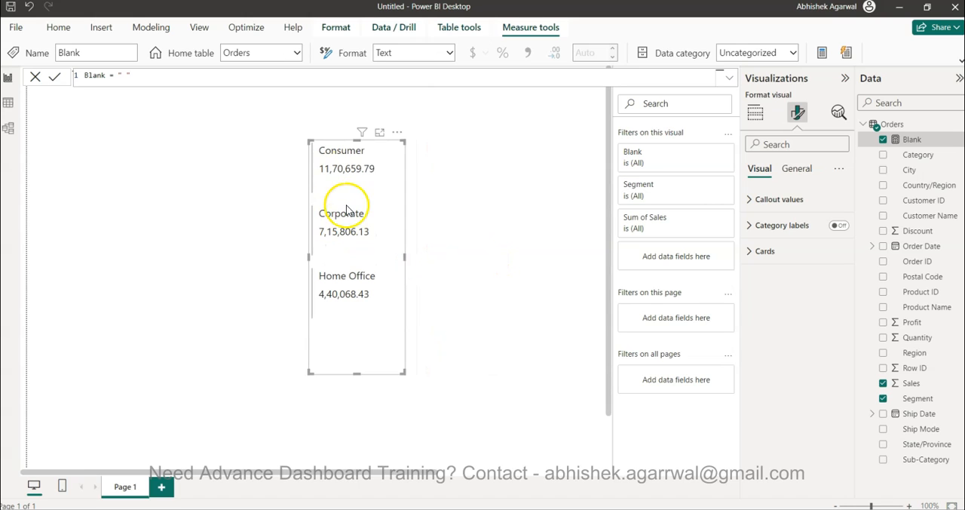
{"action": "mouse_move", "coordinate": [757, 113]}
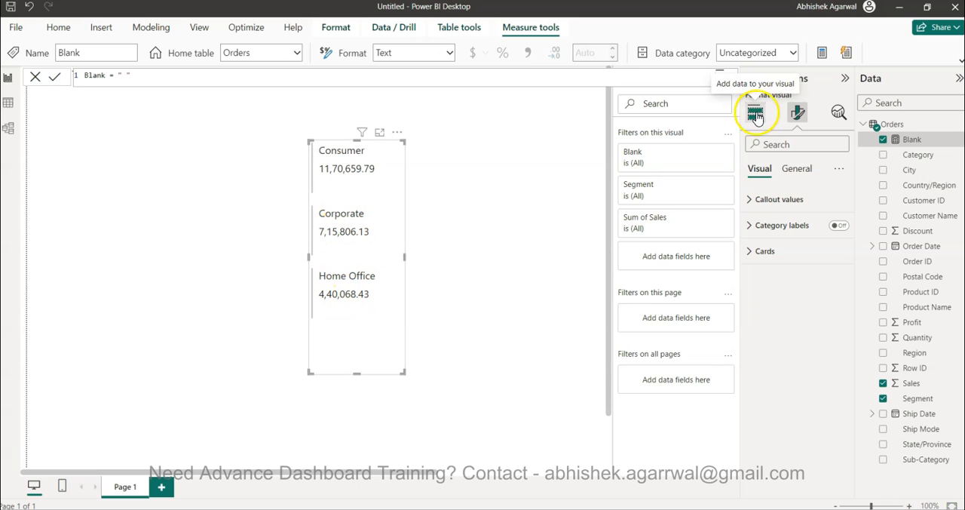
{"action": "left_click", "coordinate": [754, 112]}
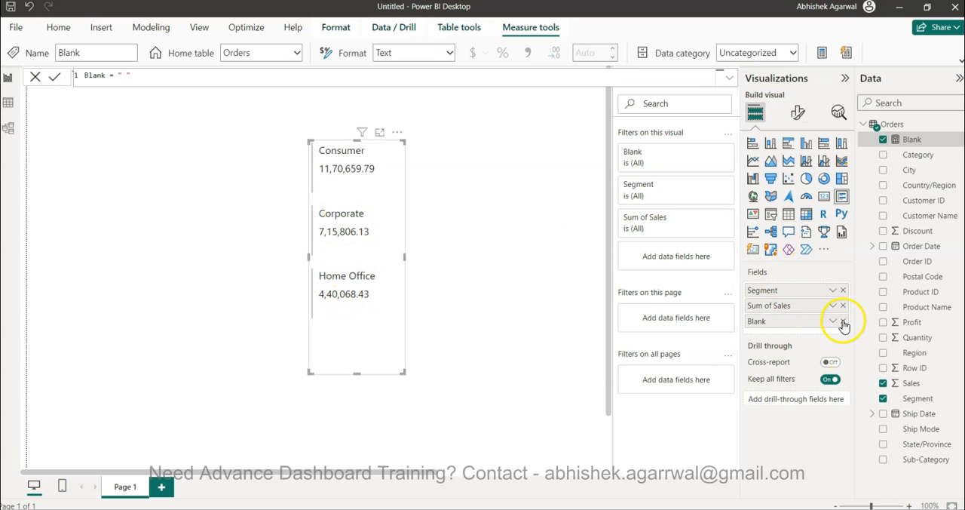
{"action": "left_click", "coordinate": [843, 321]}
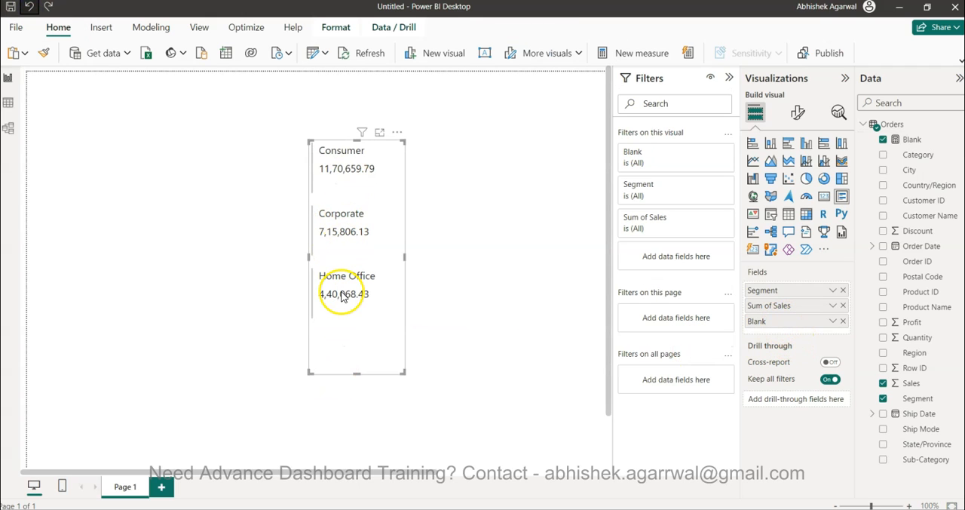
{"action": "mouse_move", "coordinate": [344, 294]}
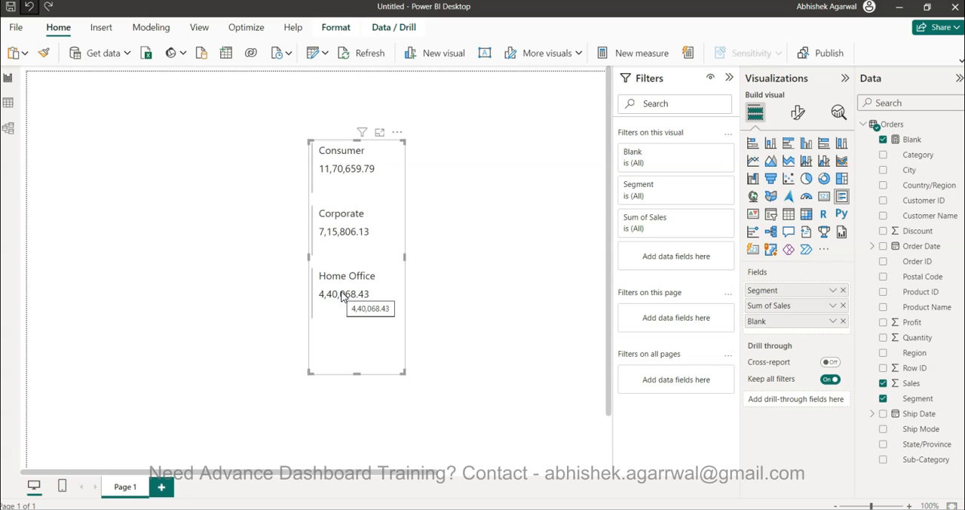
{"action": "mouse_move", "coordinate": [461, 413]}
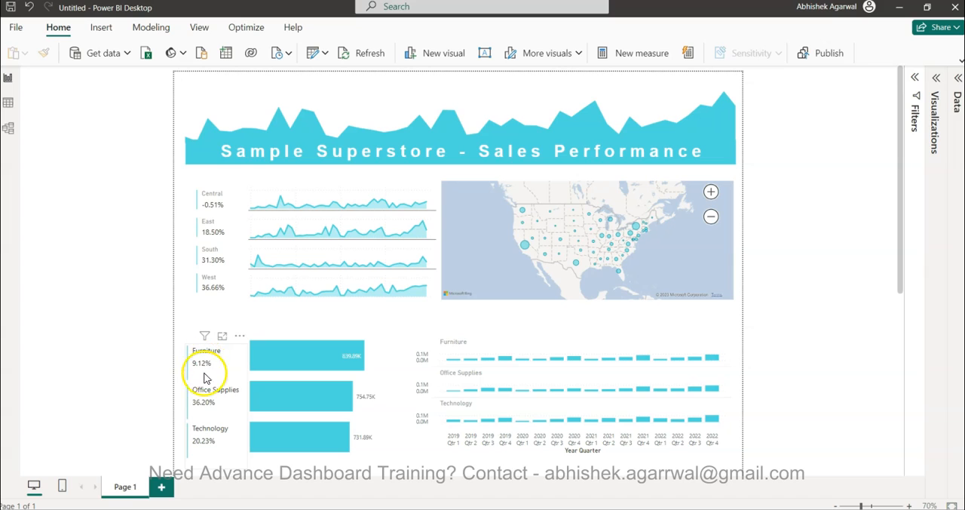
{"action": "mouse_move", "coordinate": [208, 443]}
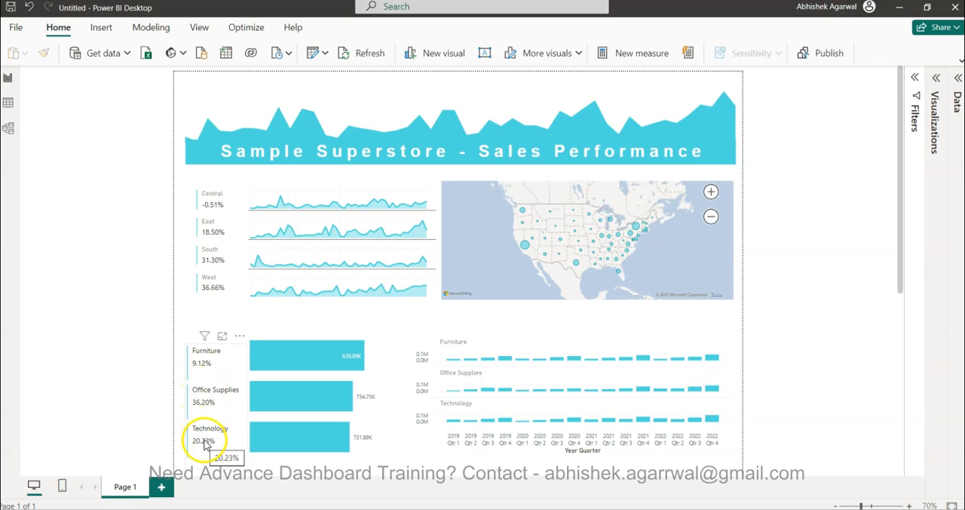
{"action": "mouse_move", "coordinate": [763, 391]}
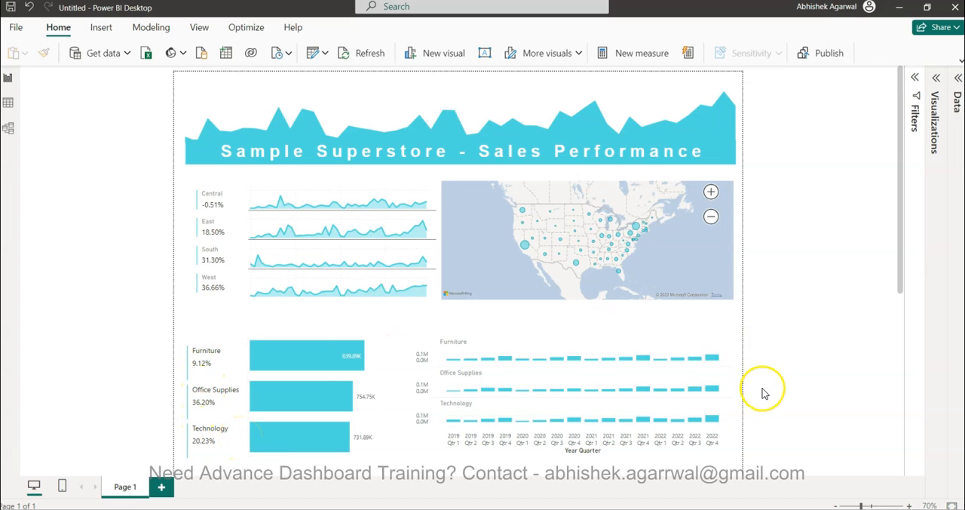